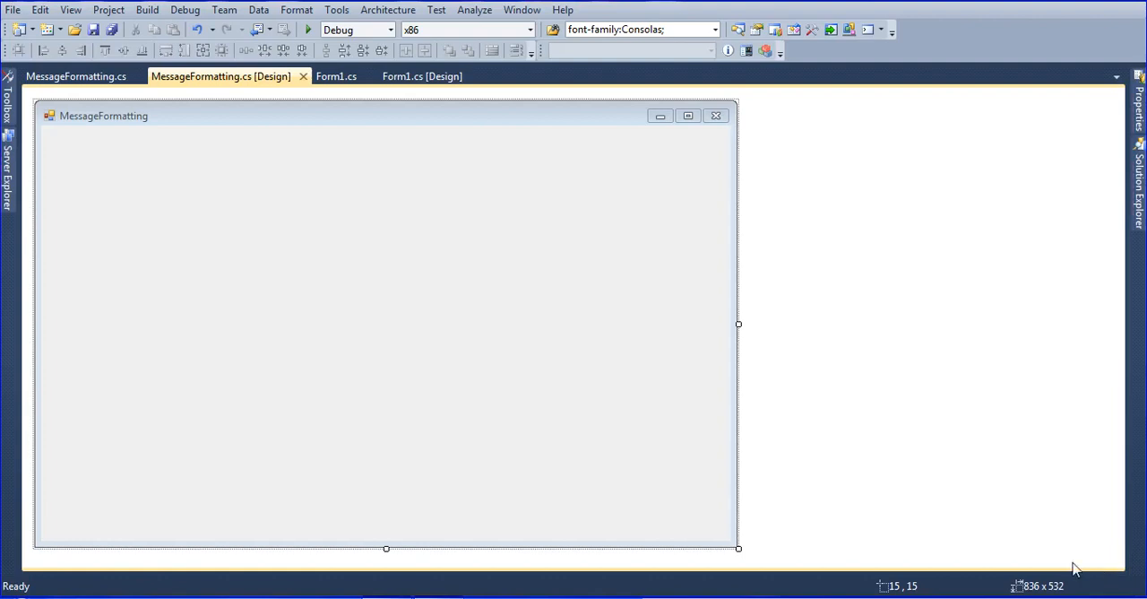
pyautogui.moveTo(675, 549)
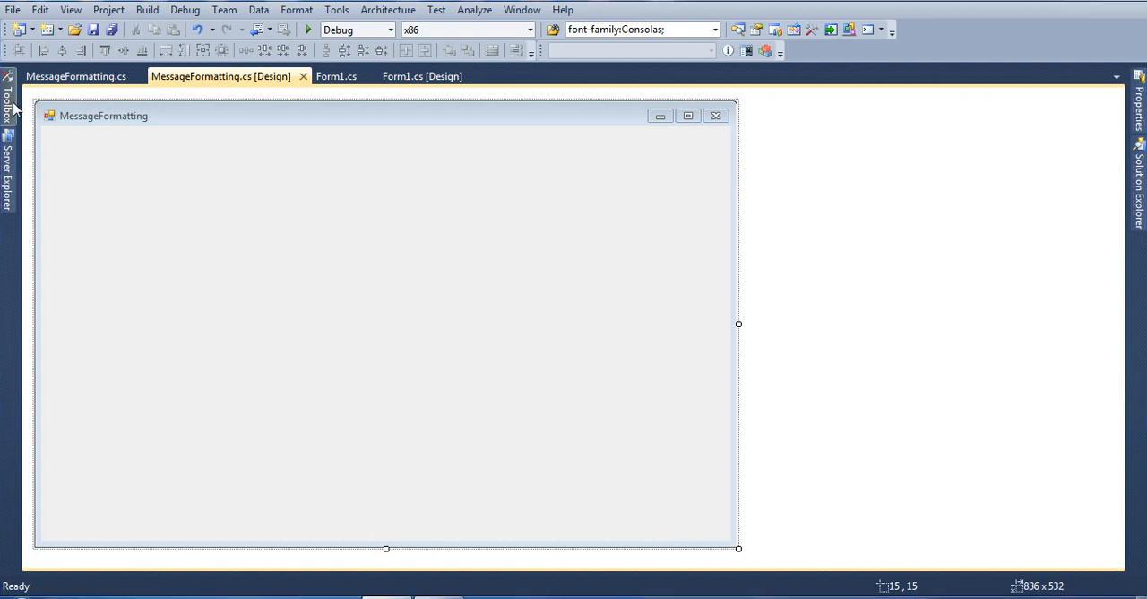
# Place a Button from the Toolbox onto the MessageFormatting form and enlarge it taller and wider.
pyautogui.click(7, 99)
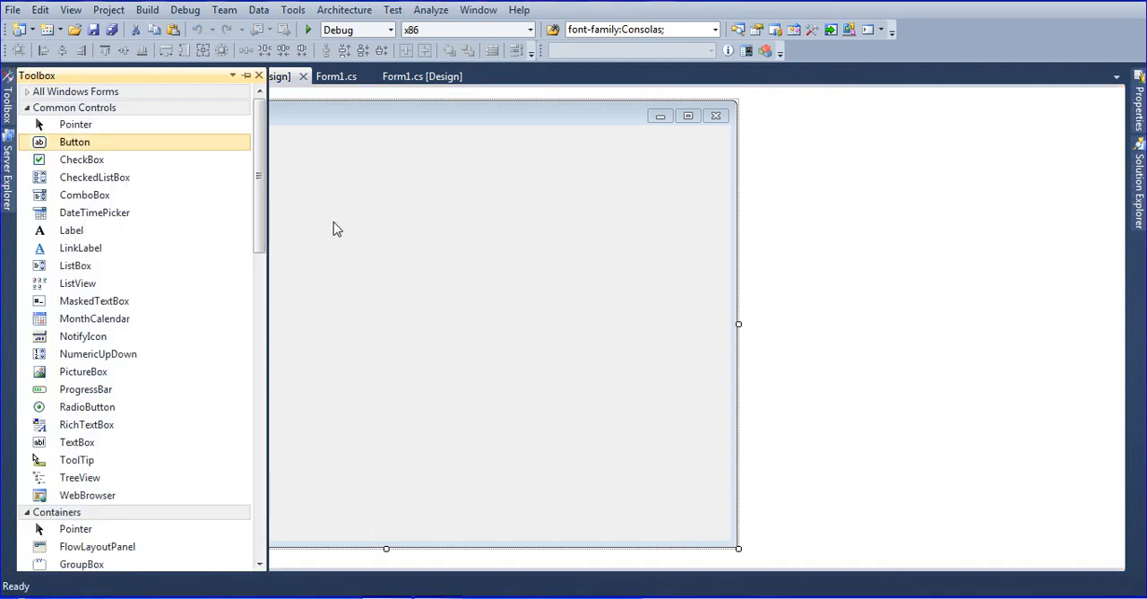
pyautogui.moveTo(75, 142); pyautogui.dragTo(363, 232)
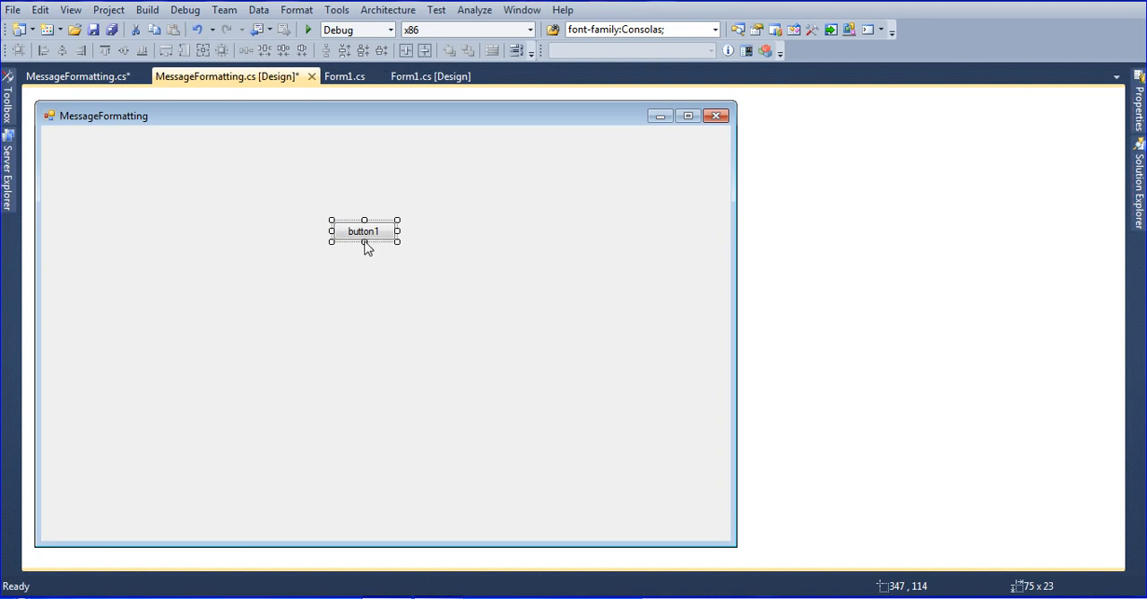
pyautogui.moveTo(364, 240); pyautogui.dragTo(364, 296)
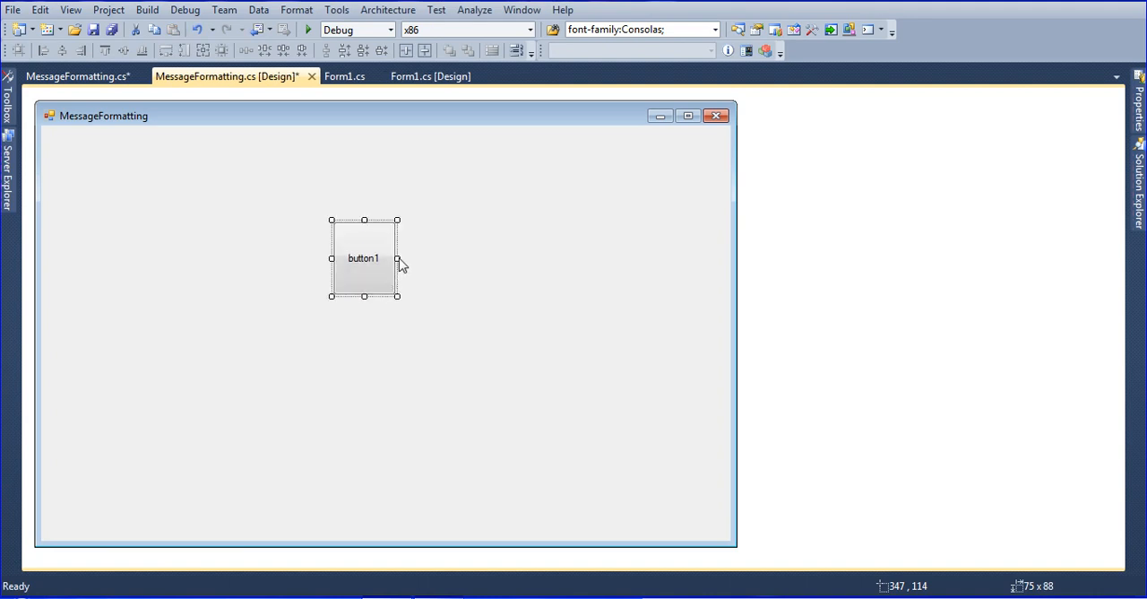
pyautogui.moveTo(397, 258); pyautogui.dragTo(488, 258)
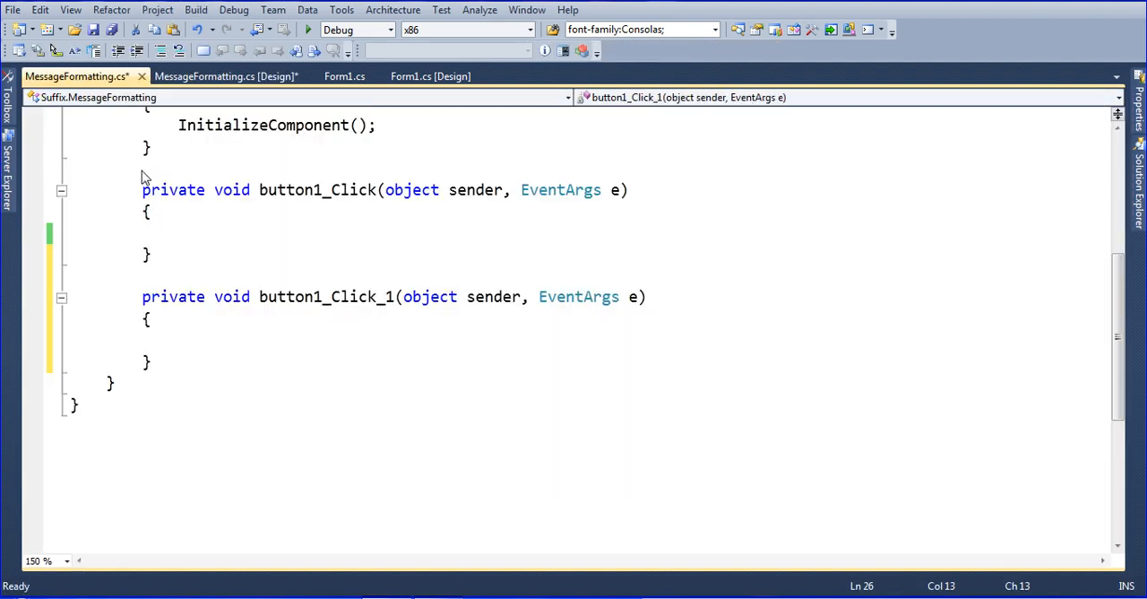
# Delete the empty duplicate button1_Click method, leaving only button1_Click_1.
pyautogui.moveTo(144, 190); pyautogui.dragTo(152, 254)
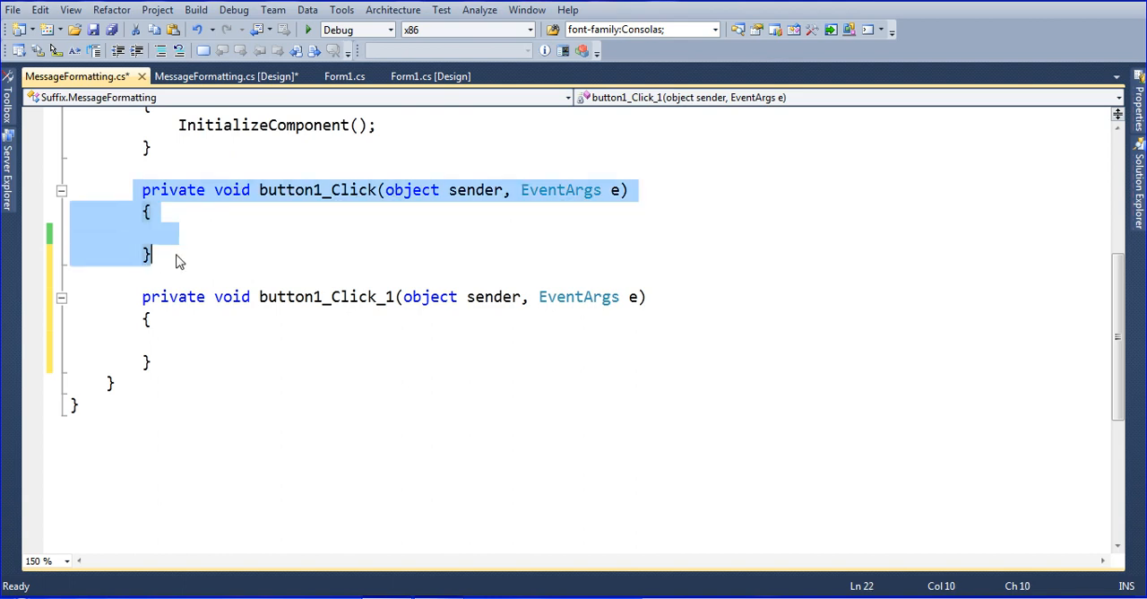
pyautogui.press('Delete')
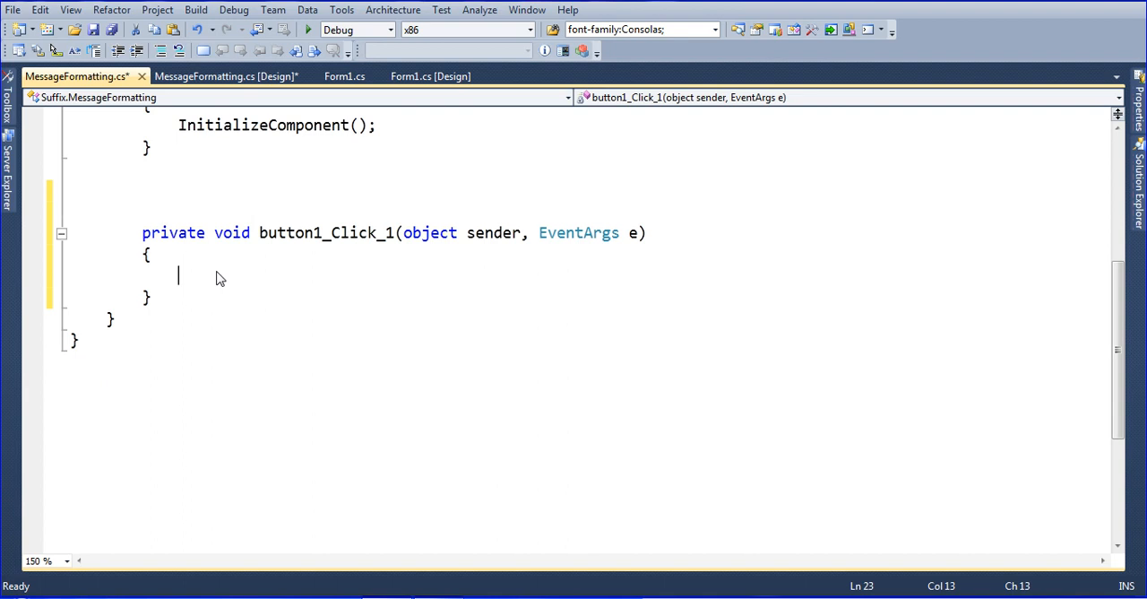
pyautogui.moveTo(740, 313)
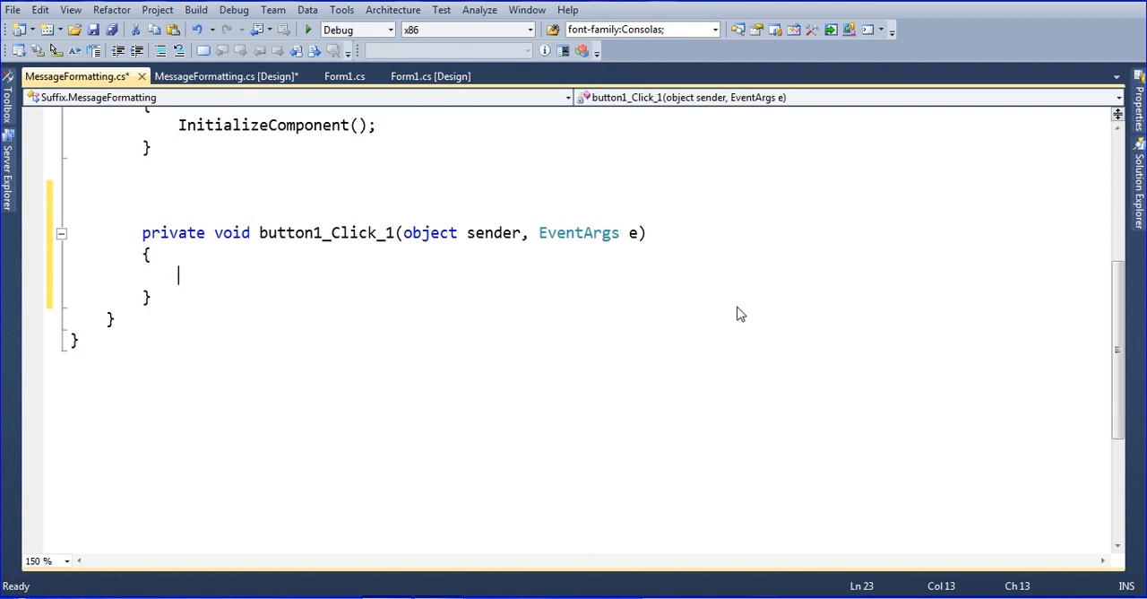
# Write MessageBox.Show("What is Your Name..?"); in button1_Click_1 and save.
pyautogui.write('mess')
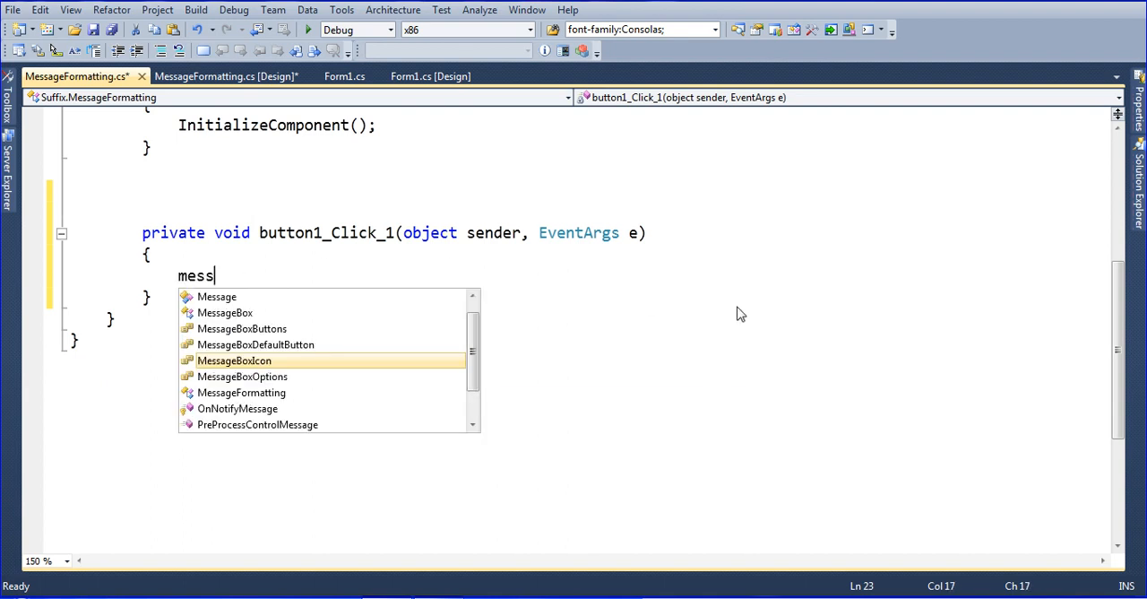
pyautogui.write('bo')
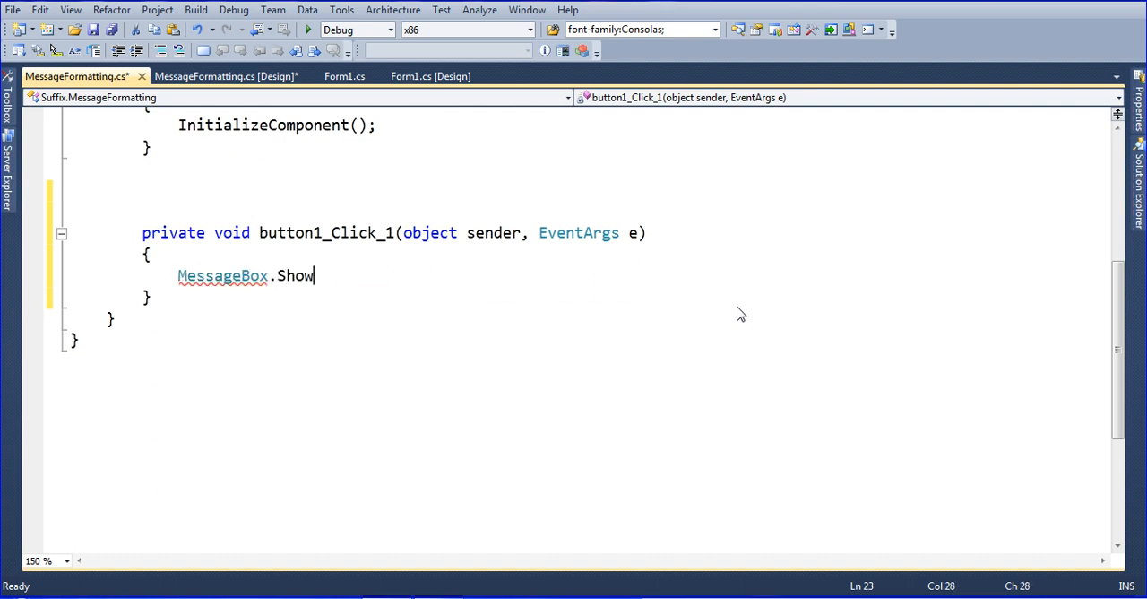
pyautogui.write('(')
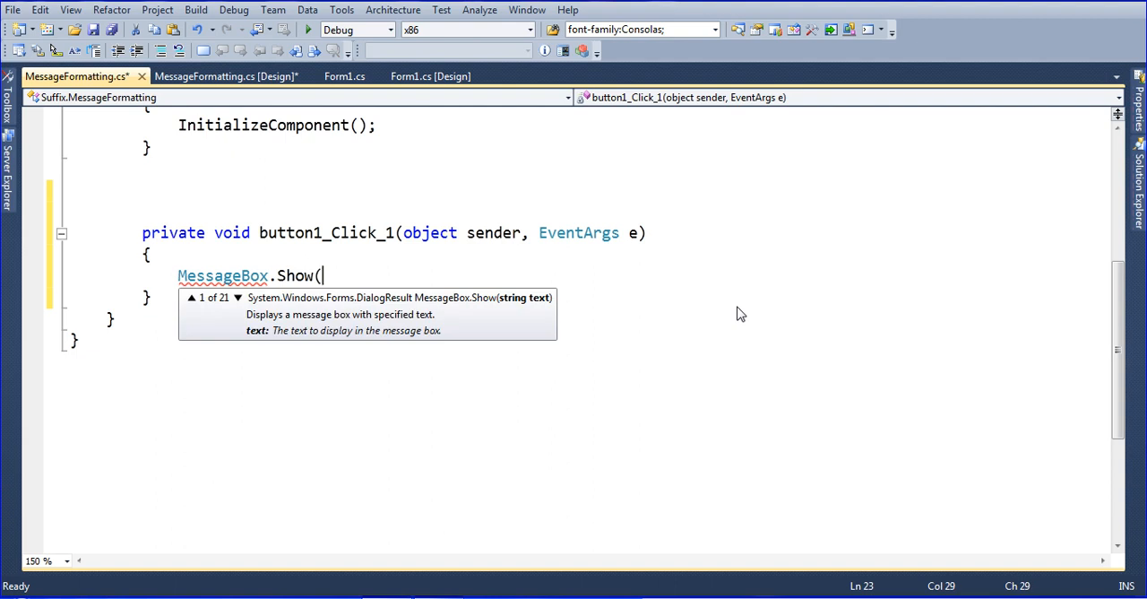
pyautogui.write(')')
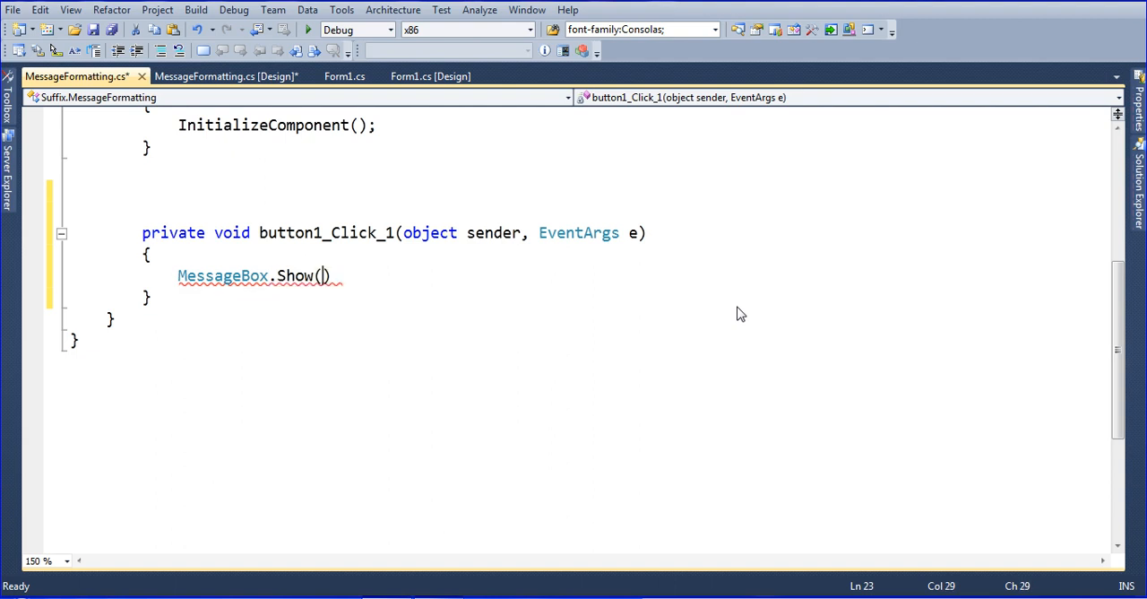
pyautogui.write('"')
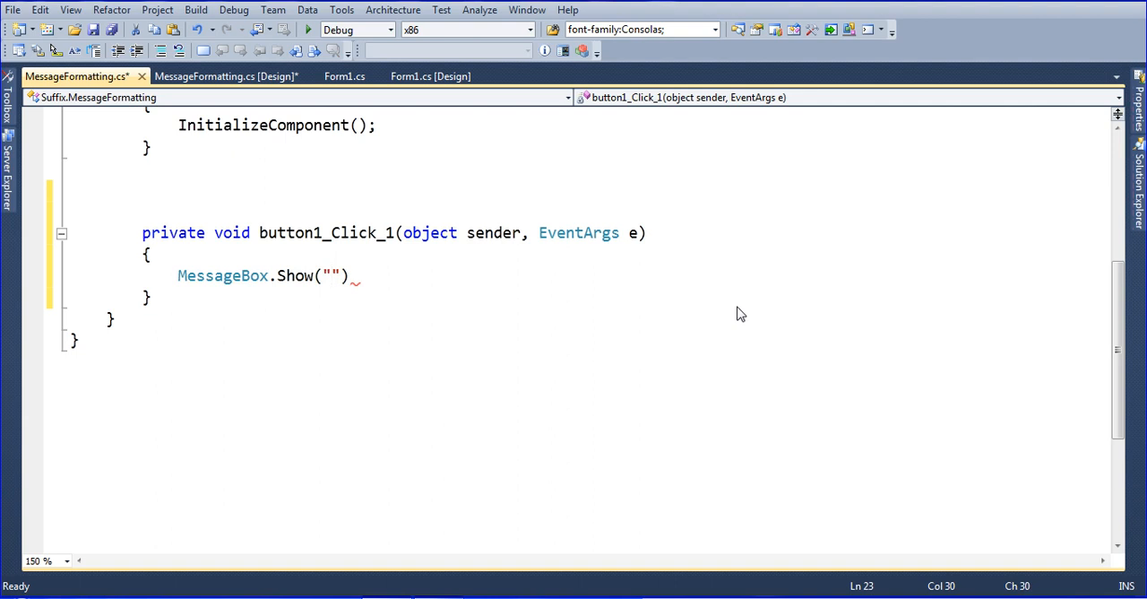
pyautogui.write('What')
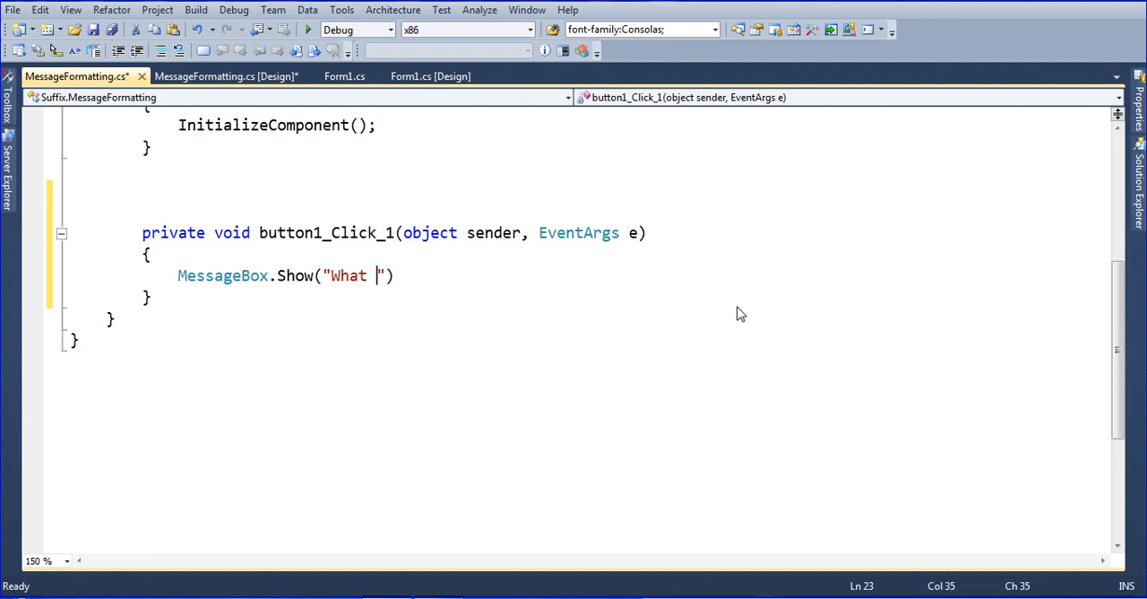
pyautogui.write('is')
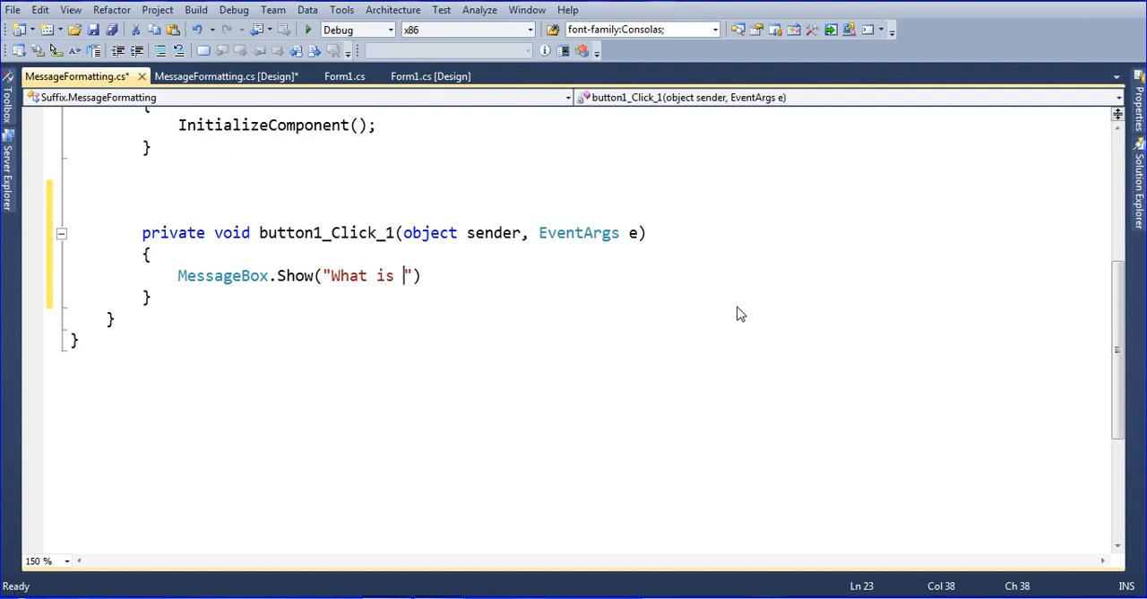
pyautogui.write('Your')
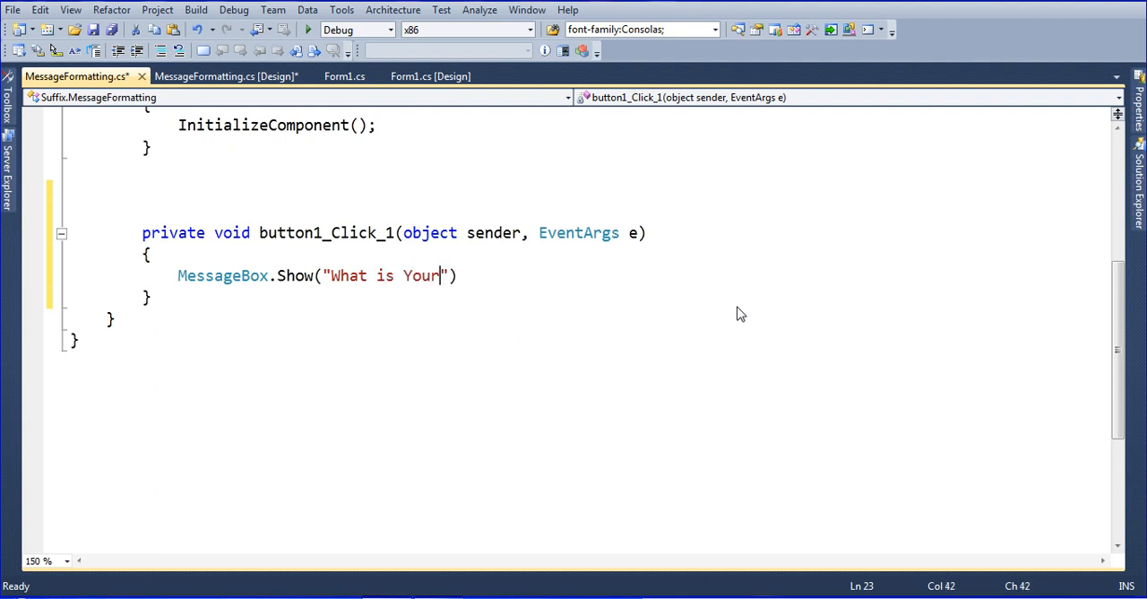
pyautogui.write('Na')
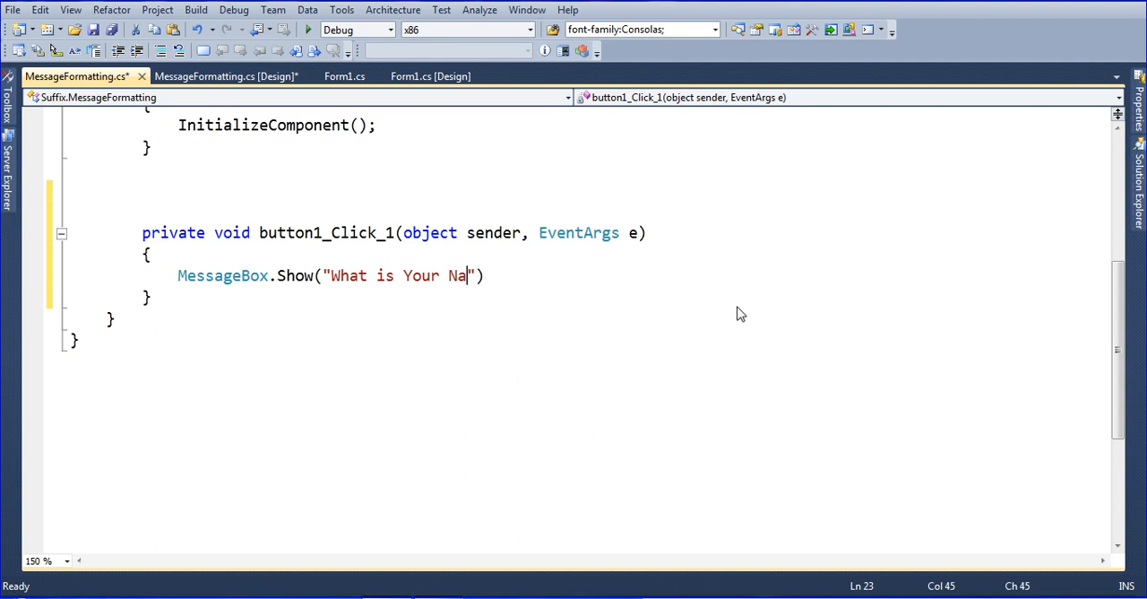
pyautogui.write('me.')
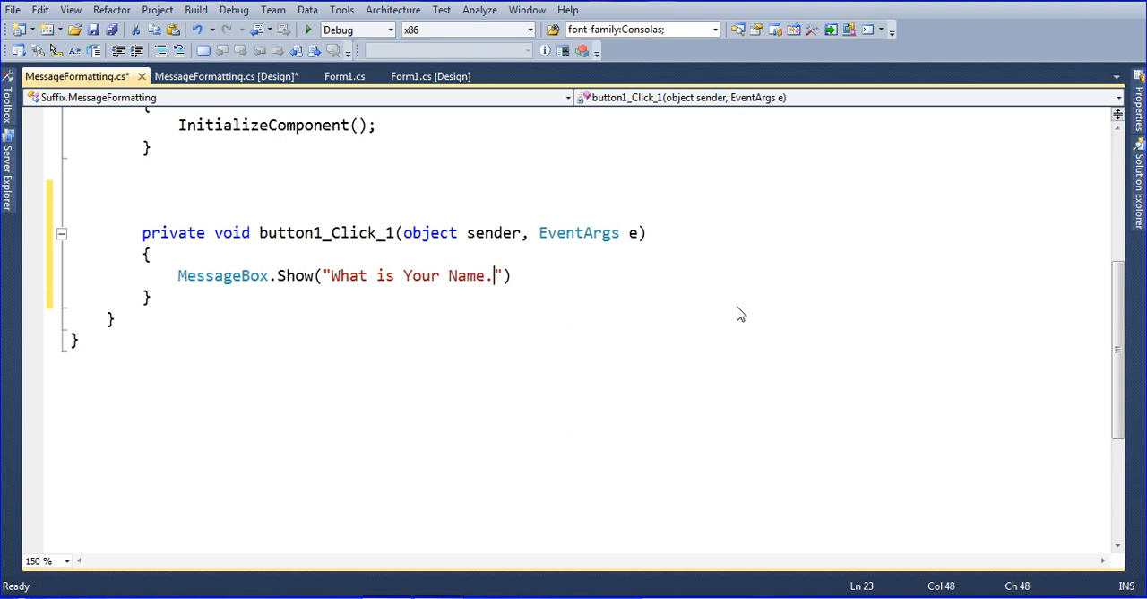
pyautogui.write('.')
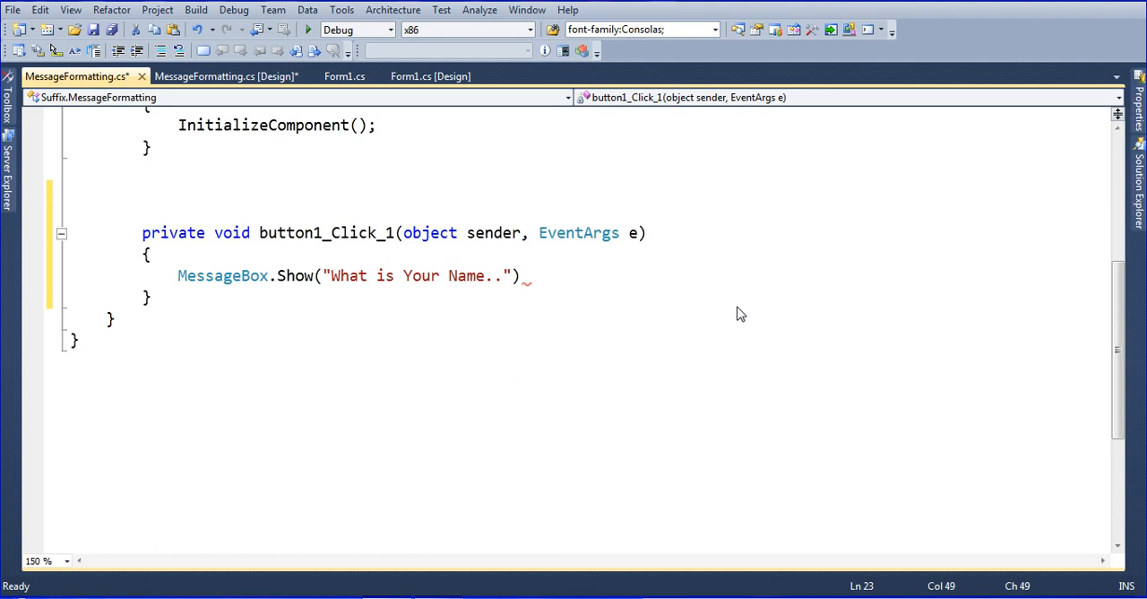
pyautogui.write('?')
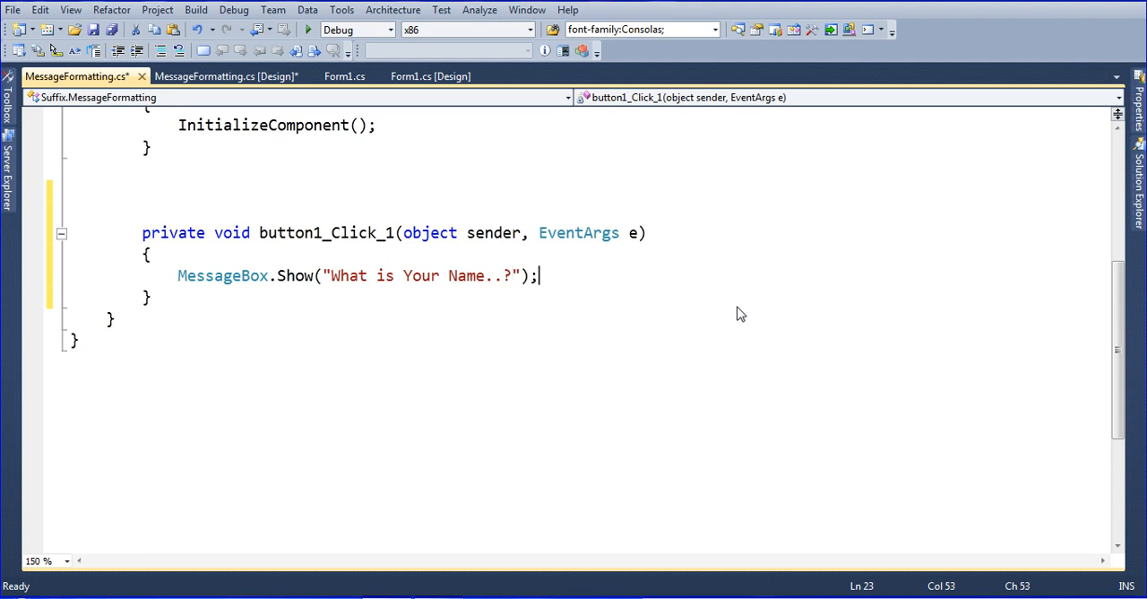
pyautogui.press('ctrl+s')
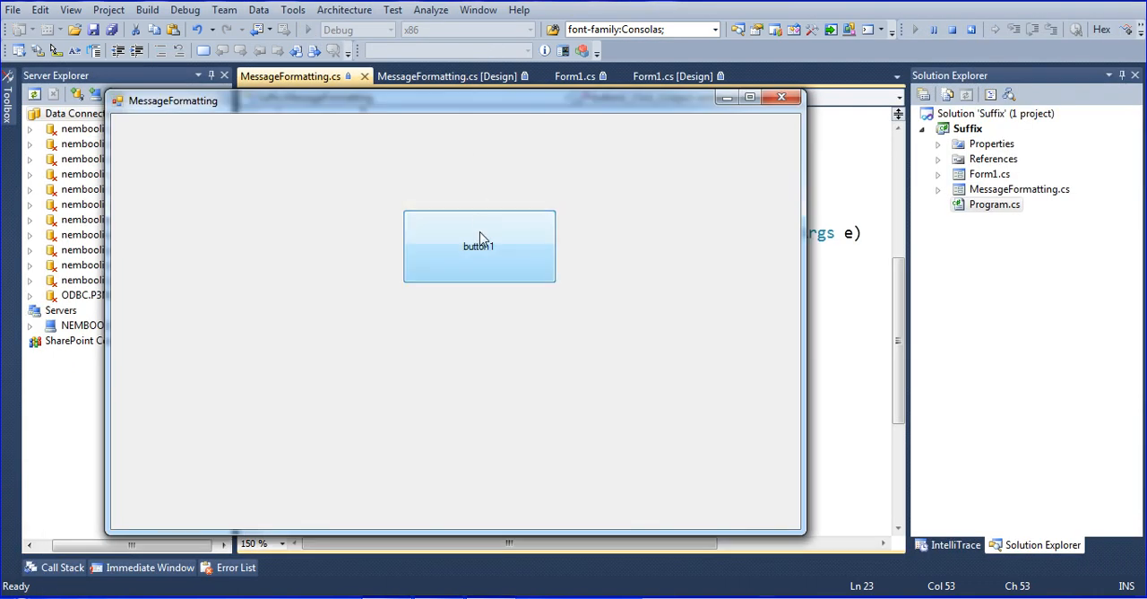
# Click button1 in the running form to pop up the "What is Your Name..?" message.
pyautogui.click(477, 246)
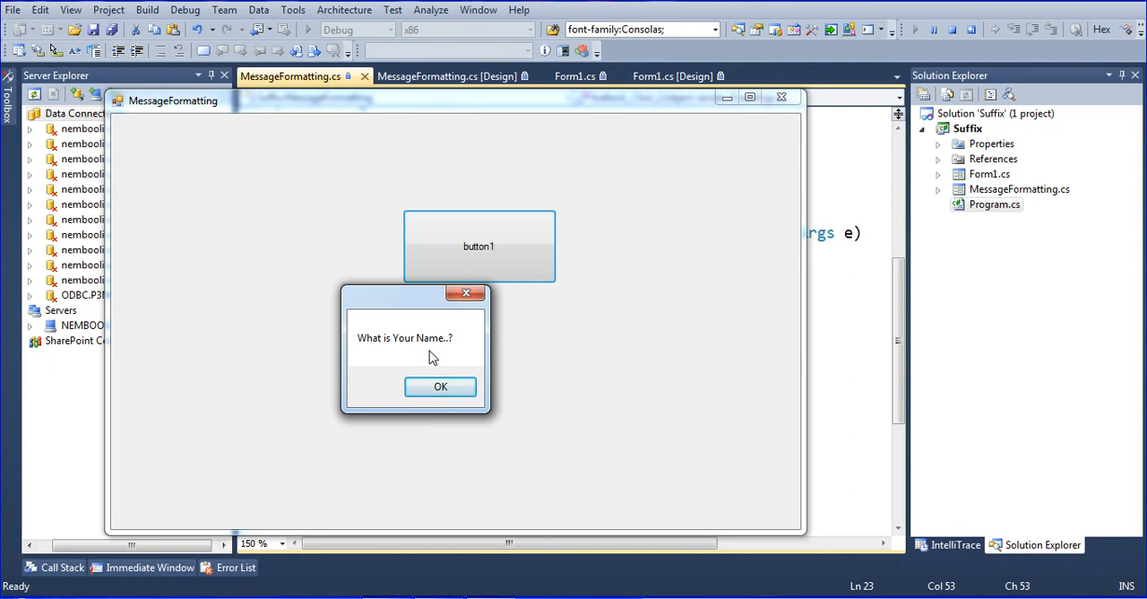
pyautogui.moveTo(405, 305)
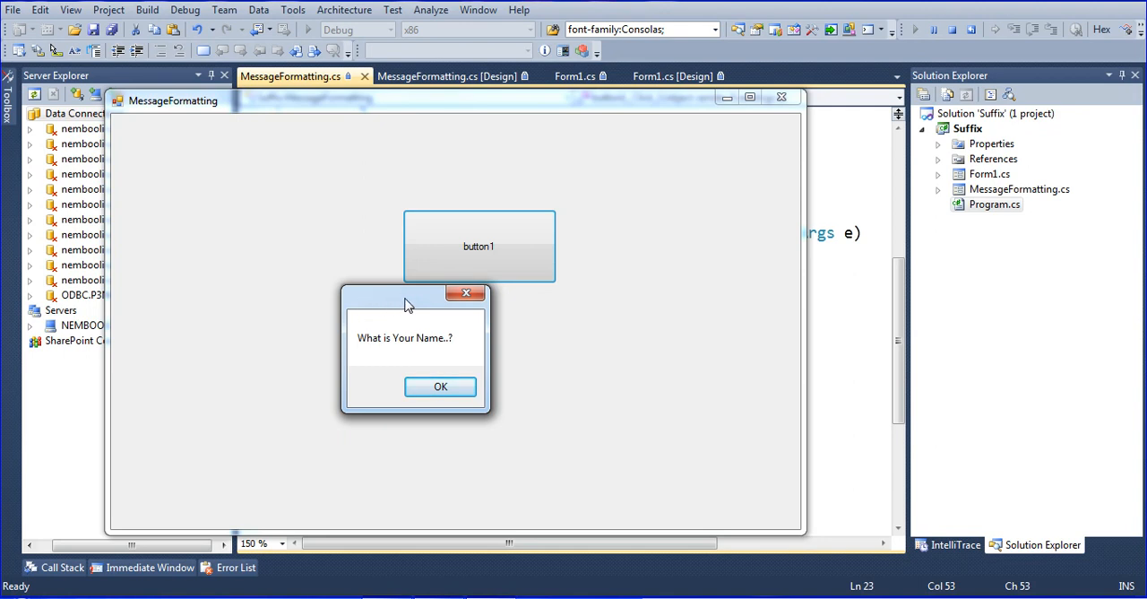
pyautogui.moveTo(352, 296)
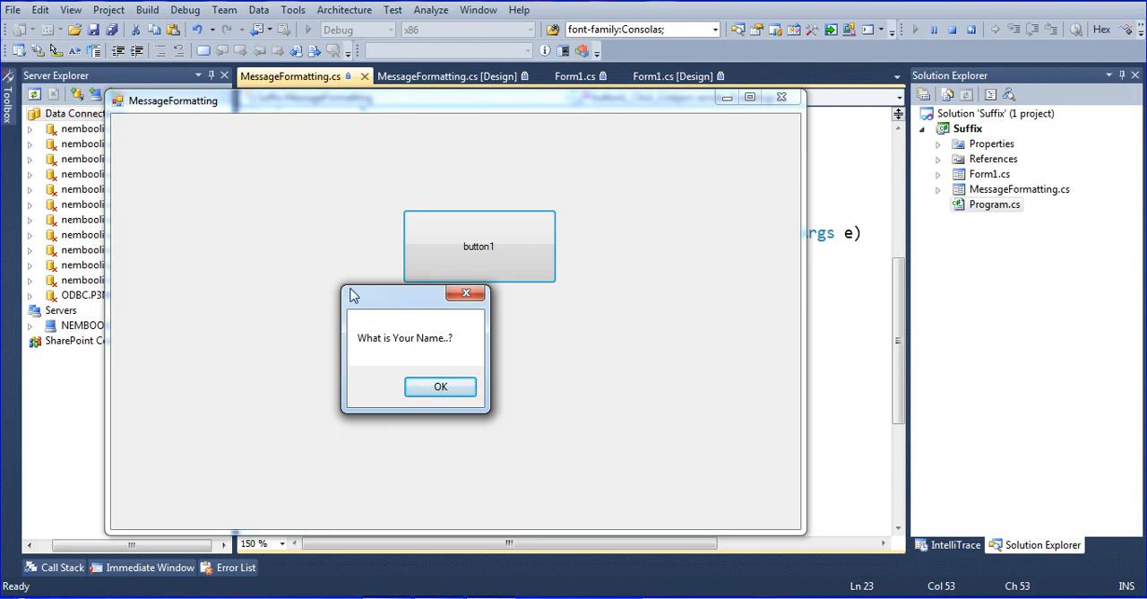
pyautogui.moveTo(421, 332)
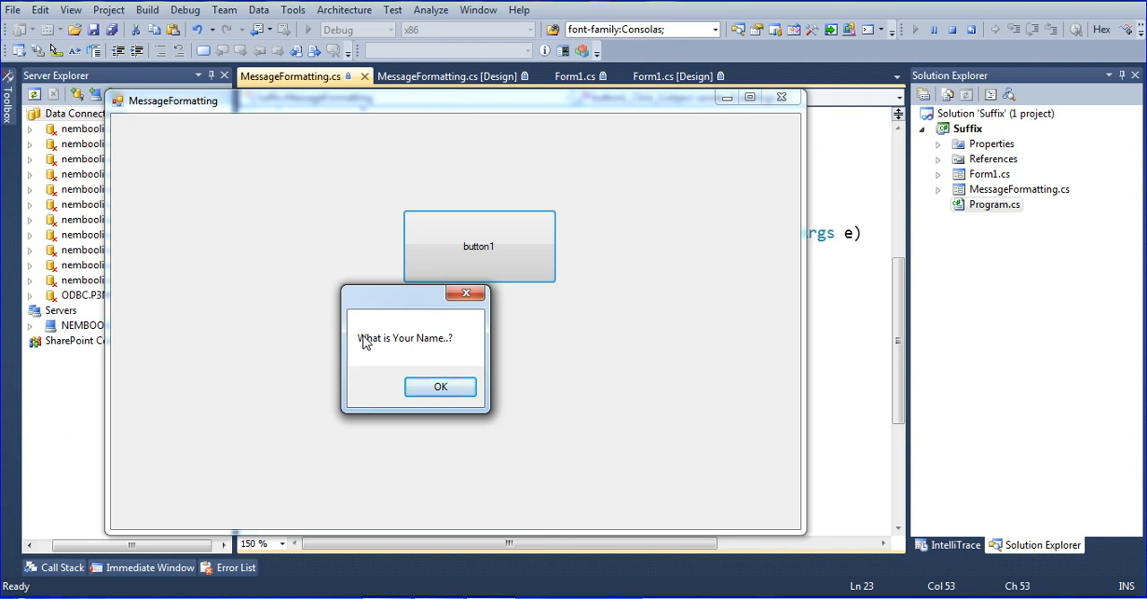
pyautogui.moveTo(439, 367)
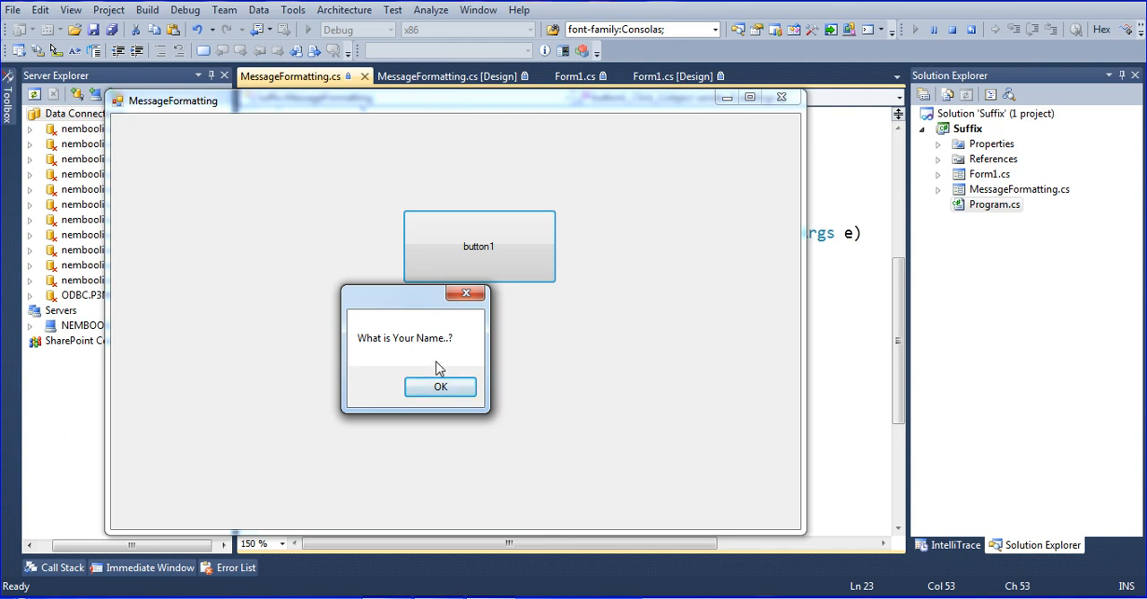
pyautogui.moveTo(348, 303)
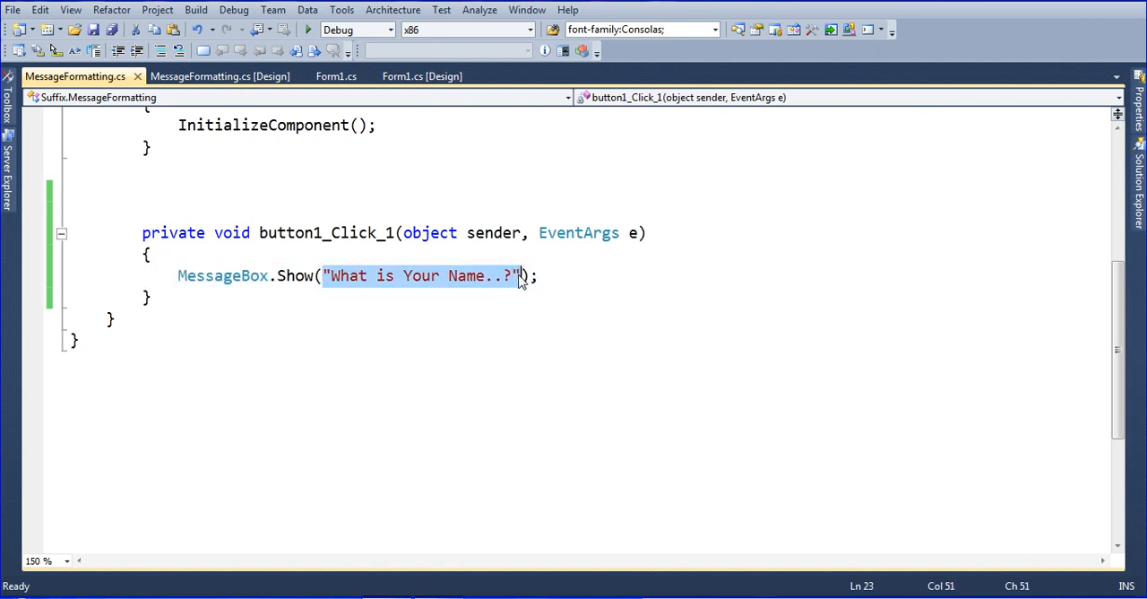
# Add "Alert" as the caption argument of MessageBox.Show and save.
pyautogui.write(',"A')
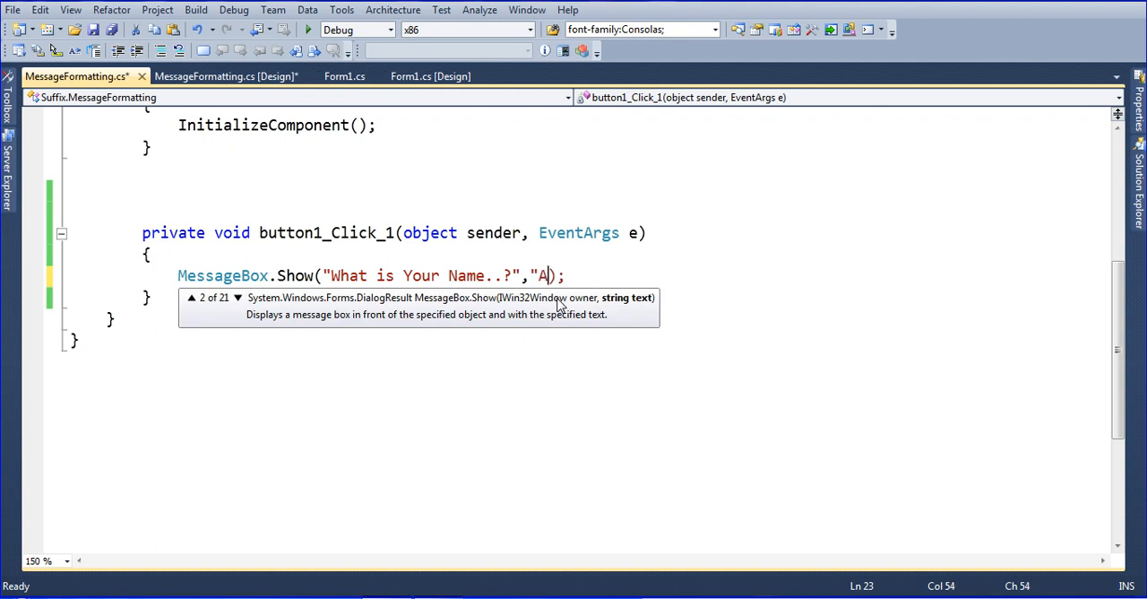
pyautogui.write('lert"')
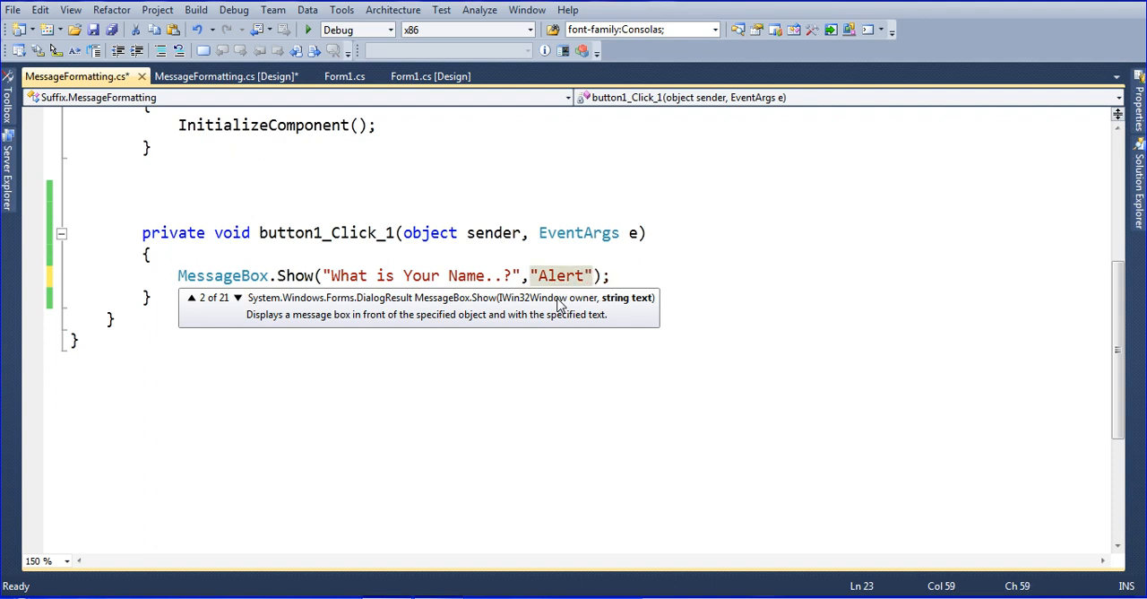
pyautogui.press('ctrl+s')
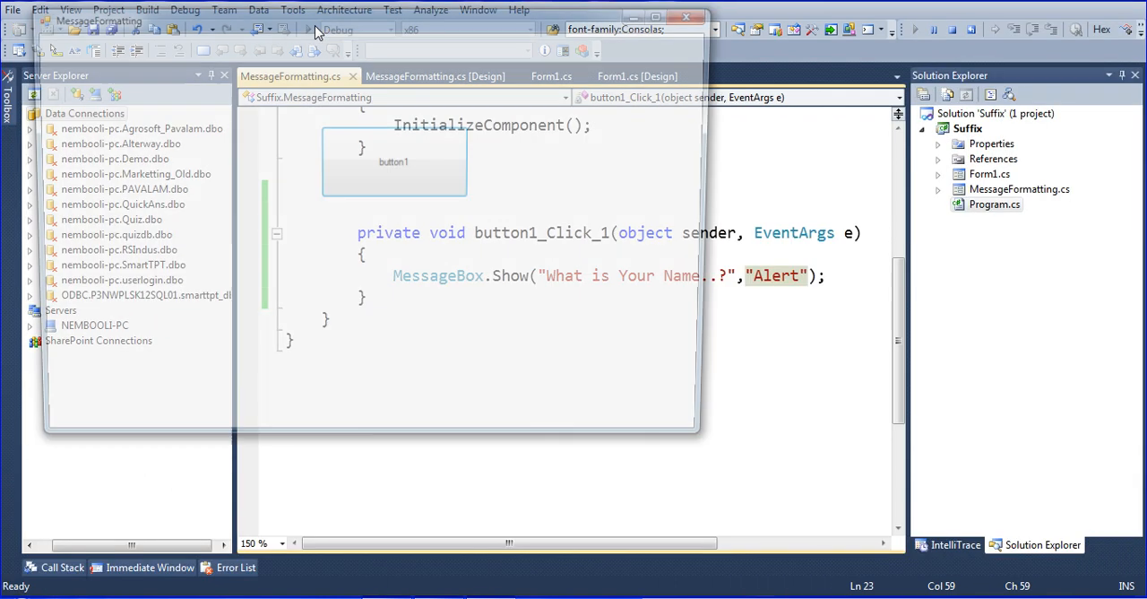
# Show the Alert-titled message from button1, dismiss it and close the running form.
pyautogui.click(394, 161)
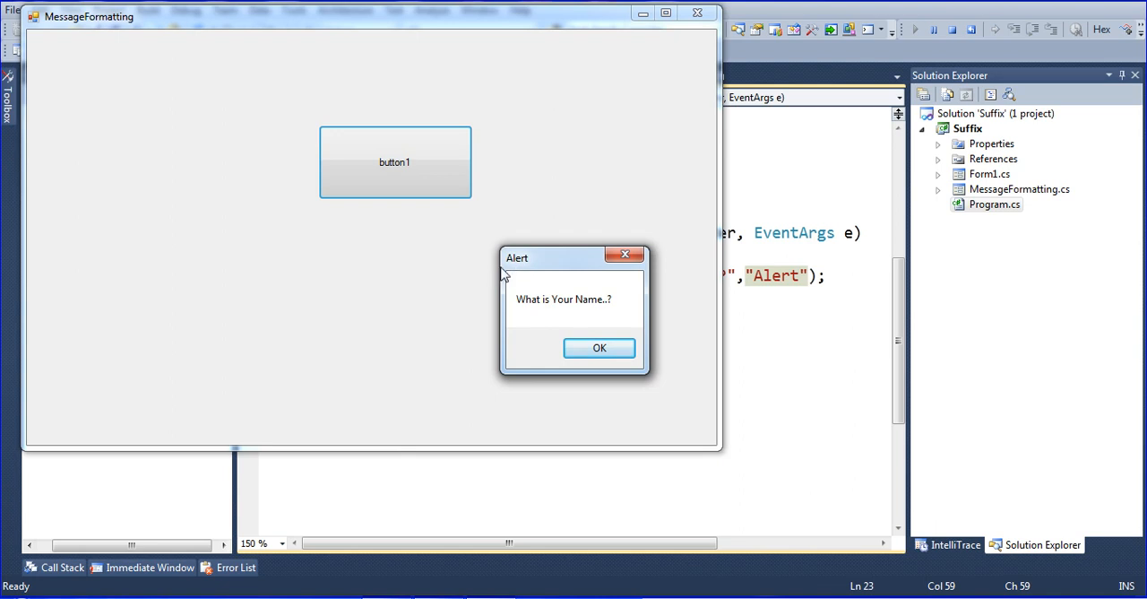
pyautogui.moveTo(555, 291)
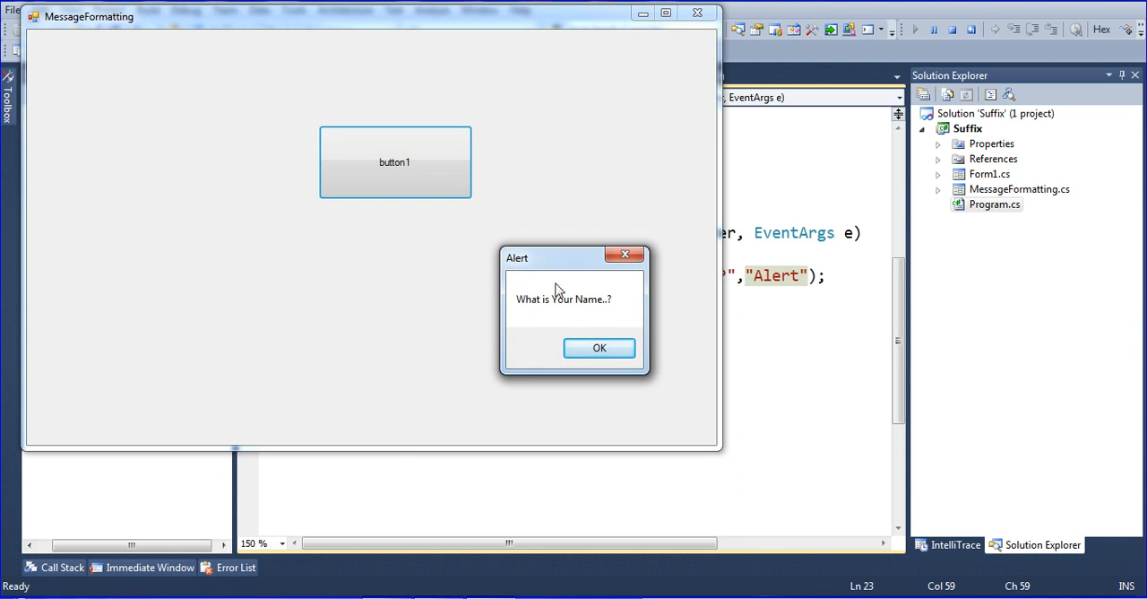
pyautogui.click(598, 348)
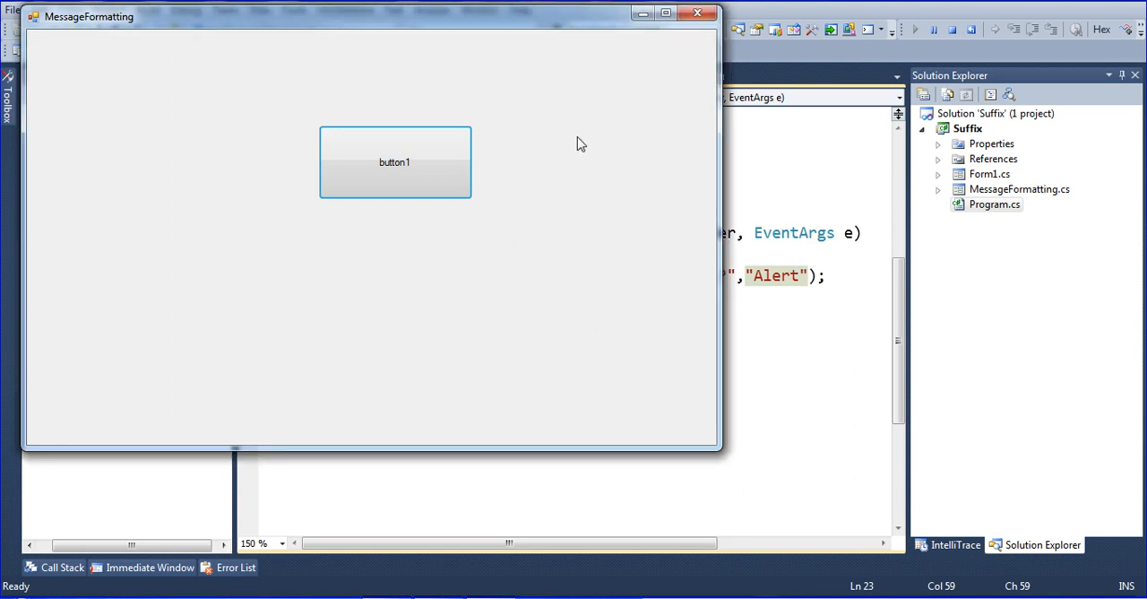
pyautogui.click(695, 12)
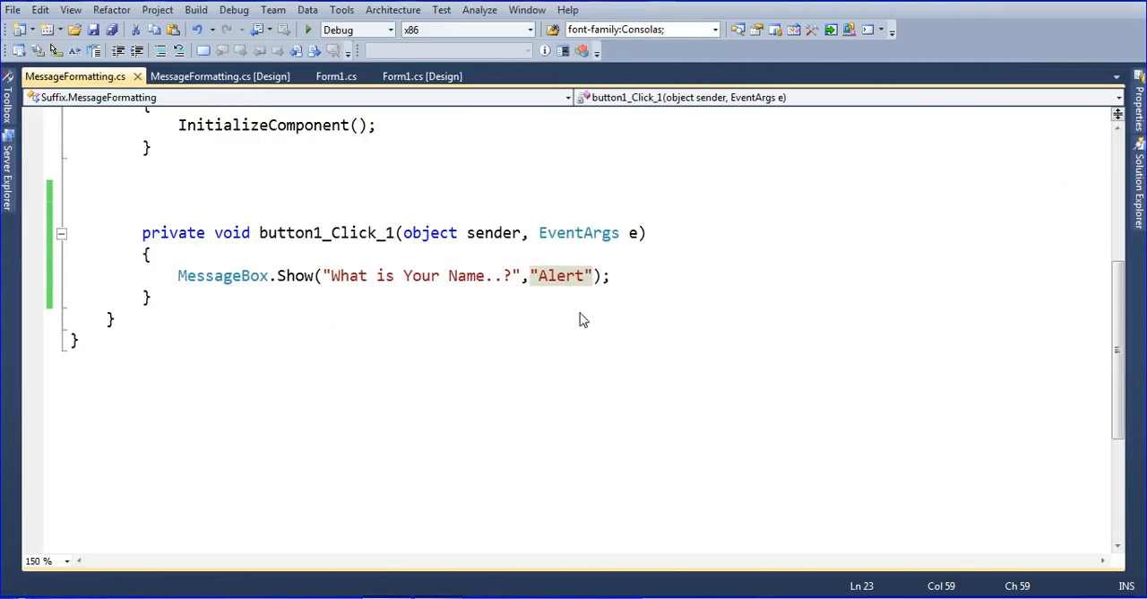
pyautogui.moveTo(598, 289)
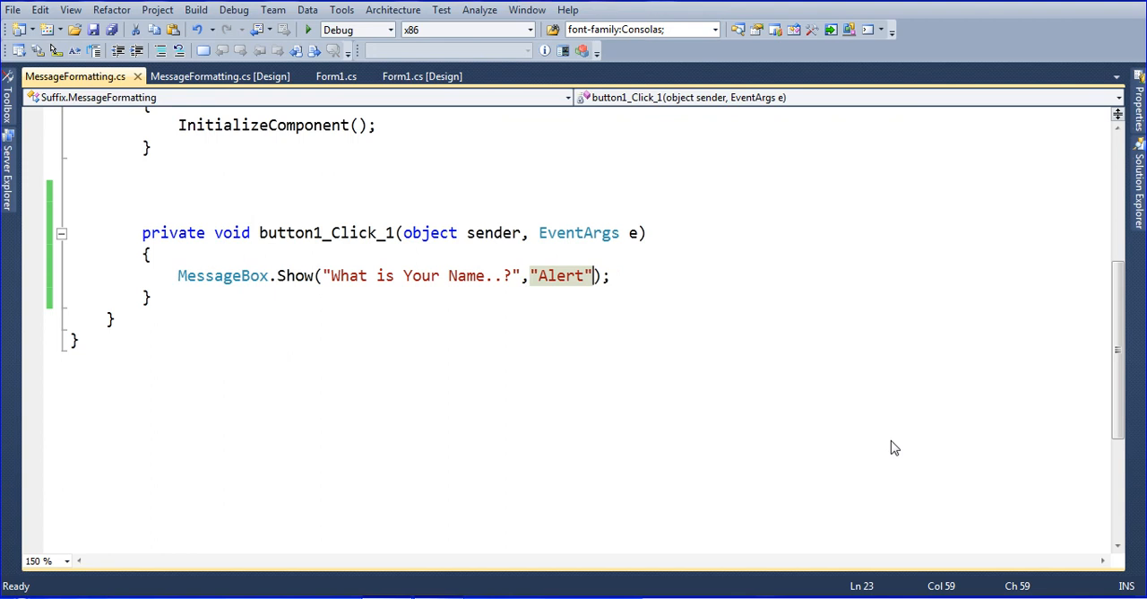
# Add MessageBoxButtons.YesNoCancel as the third argument of MessageBox.Show.
pyautogui.write(',')
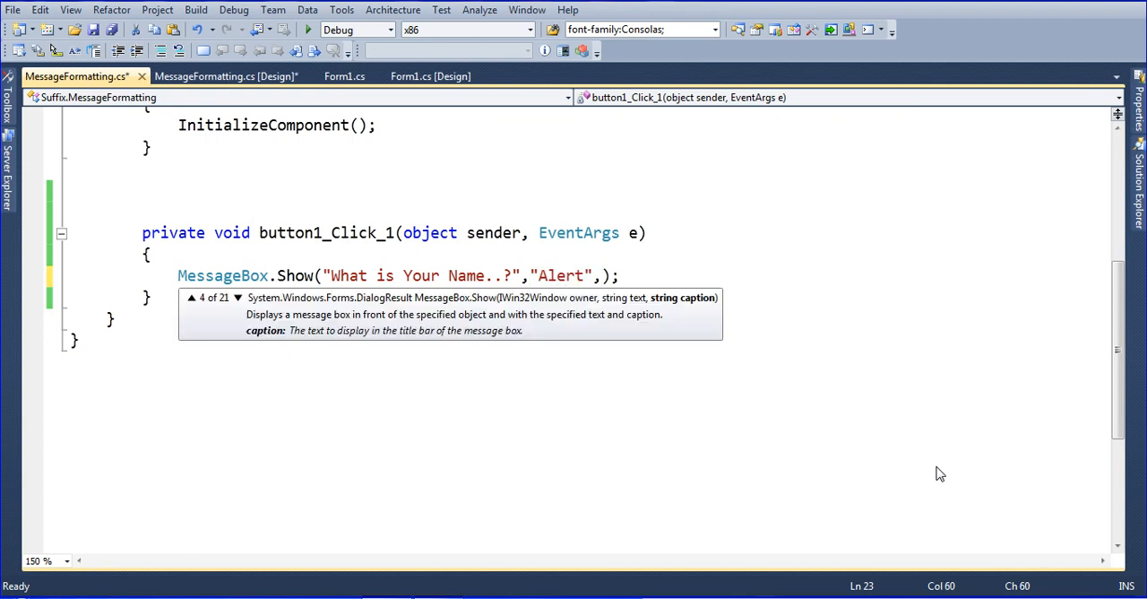
pyautogui.write('m')
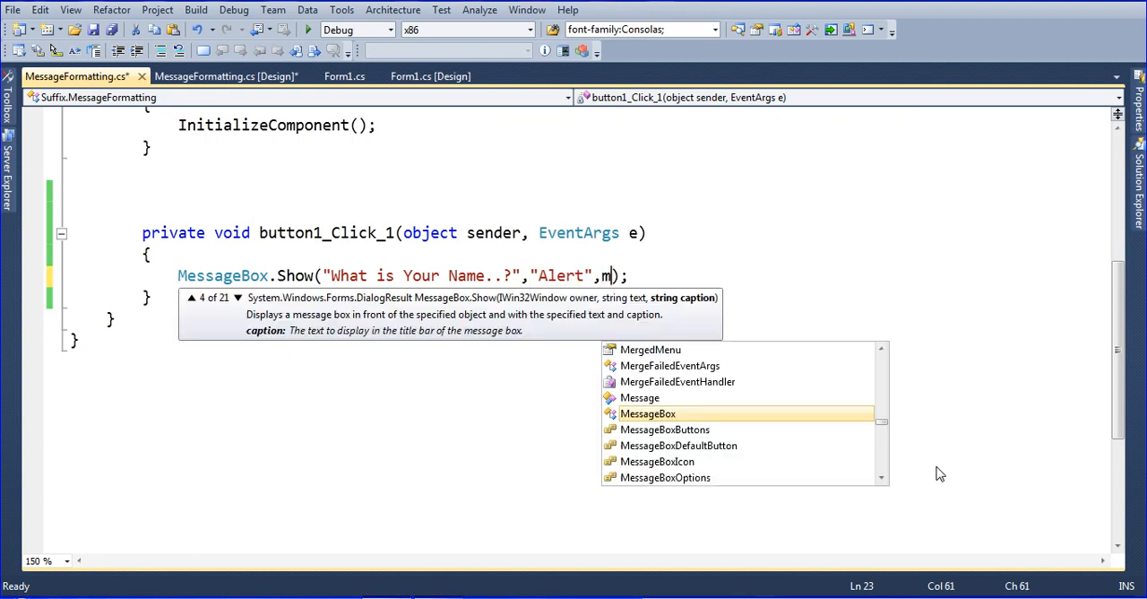
pyautogui.write('essageBoxButtons.')
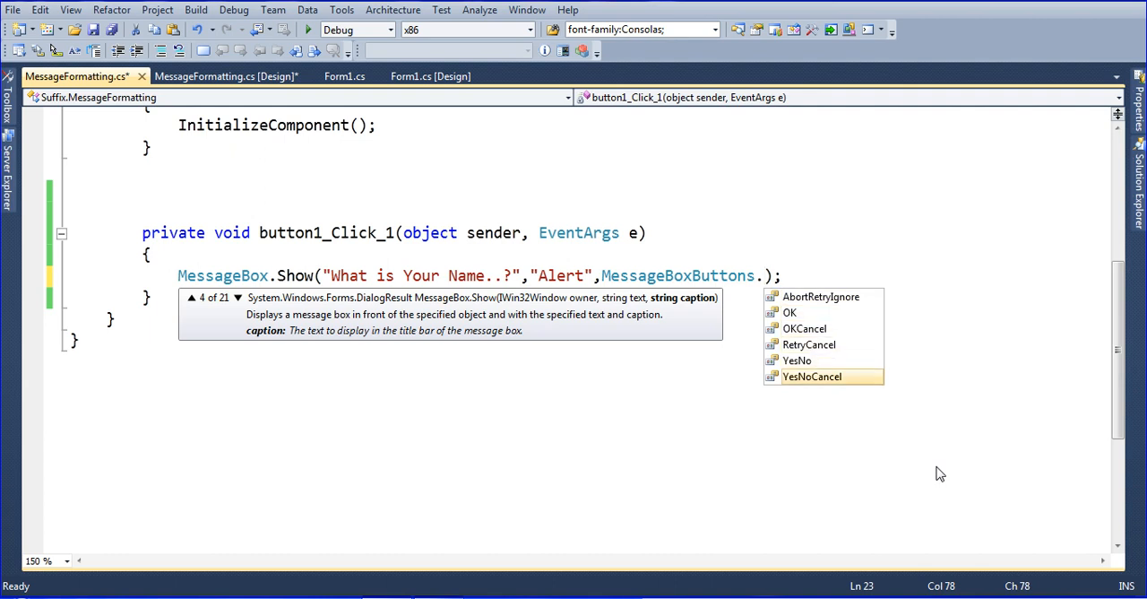
pyautogui.moveTo(811, 377)
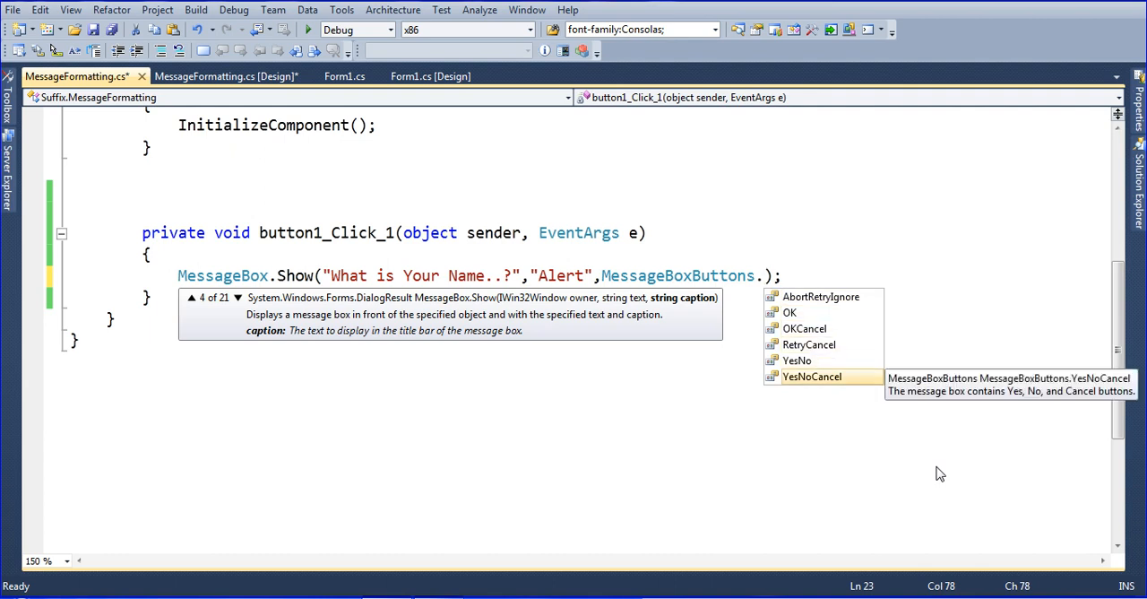
pyautogui.doubleClick(810, 376)
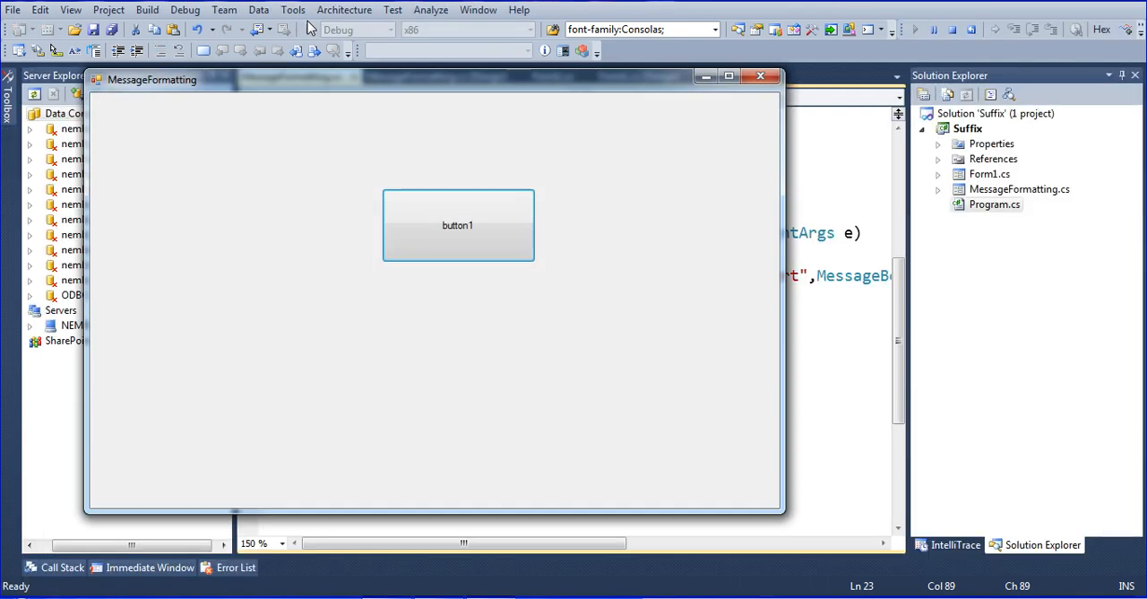
pyautogui.click(457, 226)
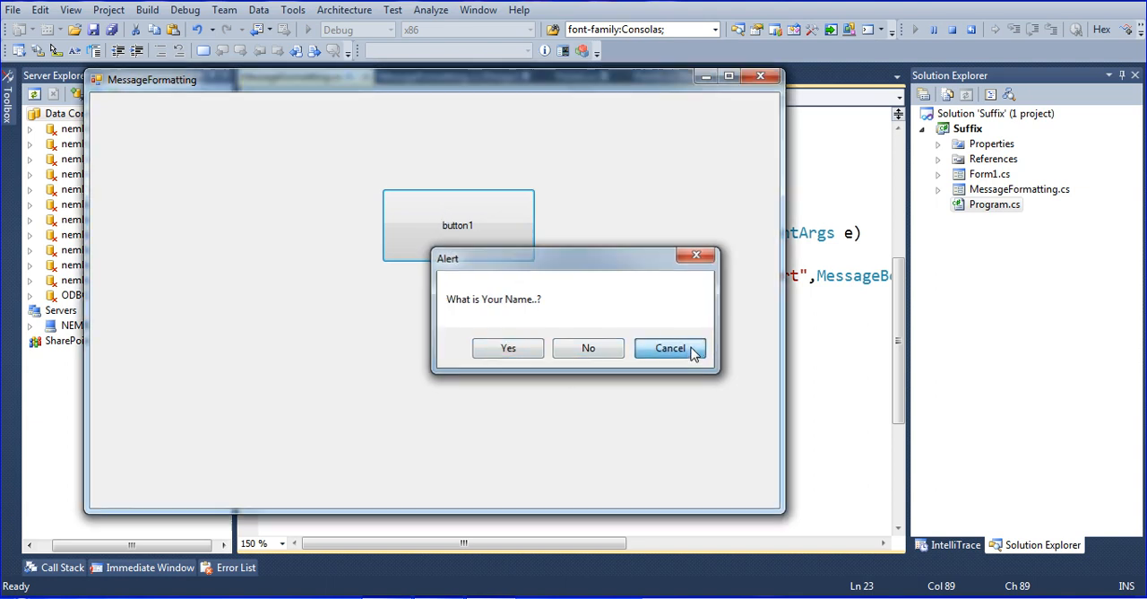
pyautogui.click(671, 348)
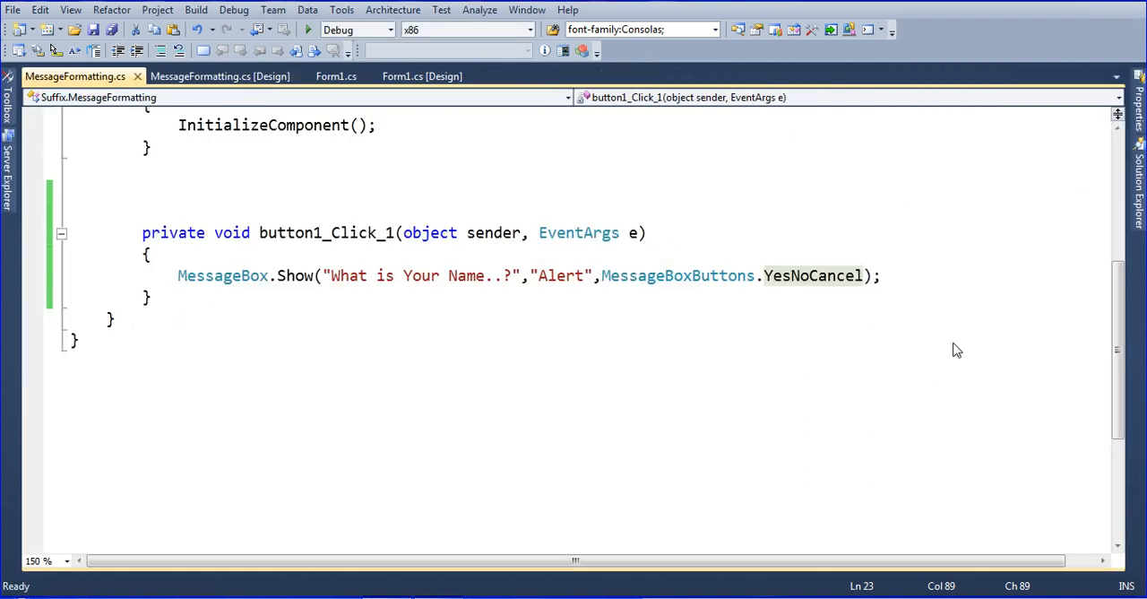
# Add MessageBoxIcon.Question as the fourth argument of MessageBox.Show.
pyautogui.write(',')
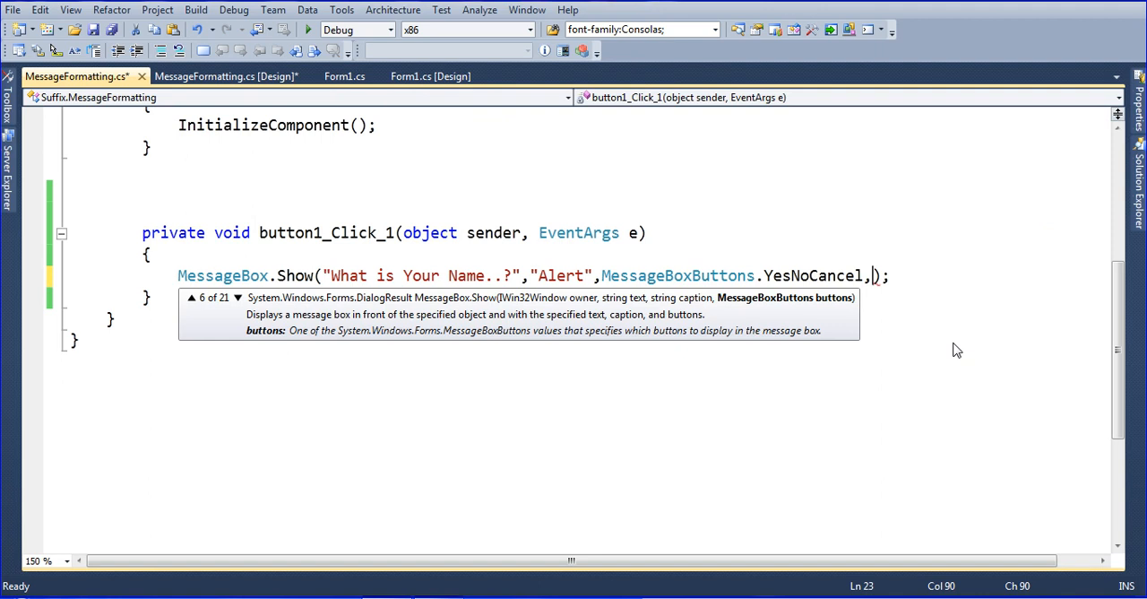
pyautogui.write('mess')
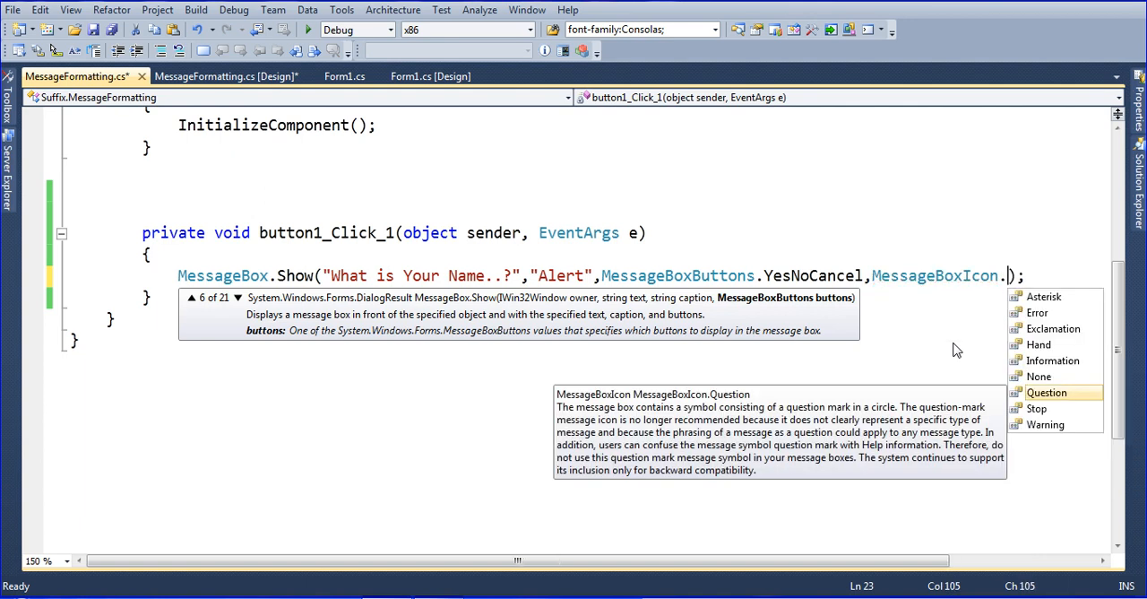
pyautogui.doubleClick(1046, 391)
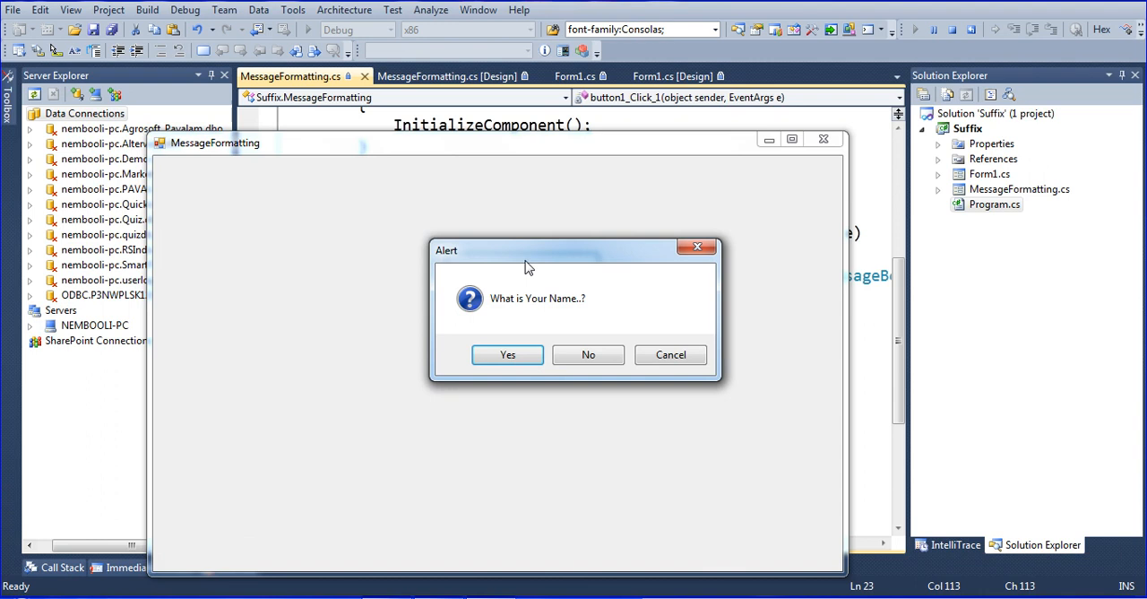
pyautogui.moveTo(670, 265)
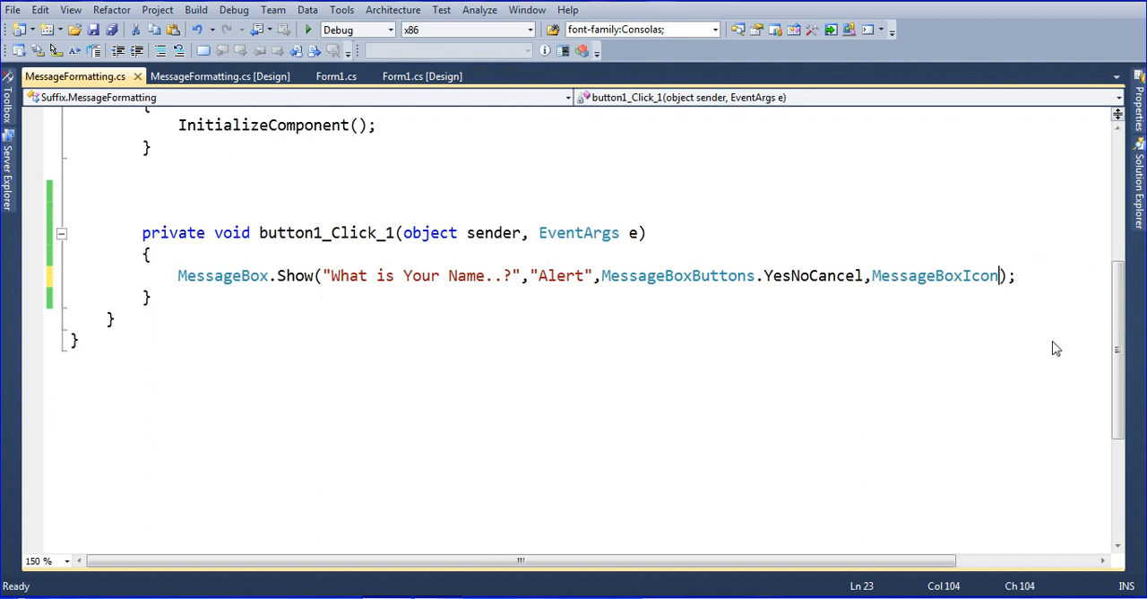
# Change the icon argument to MessageBoxIcon.Exclamation and start debugging.
pyautogui.write('.Exclamation')
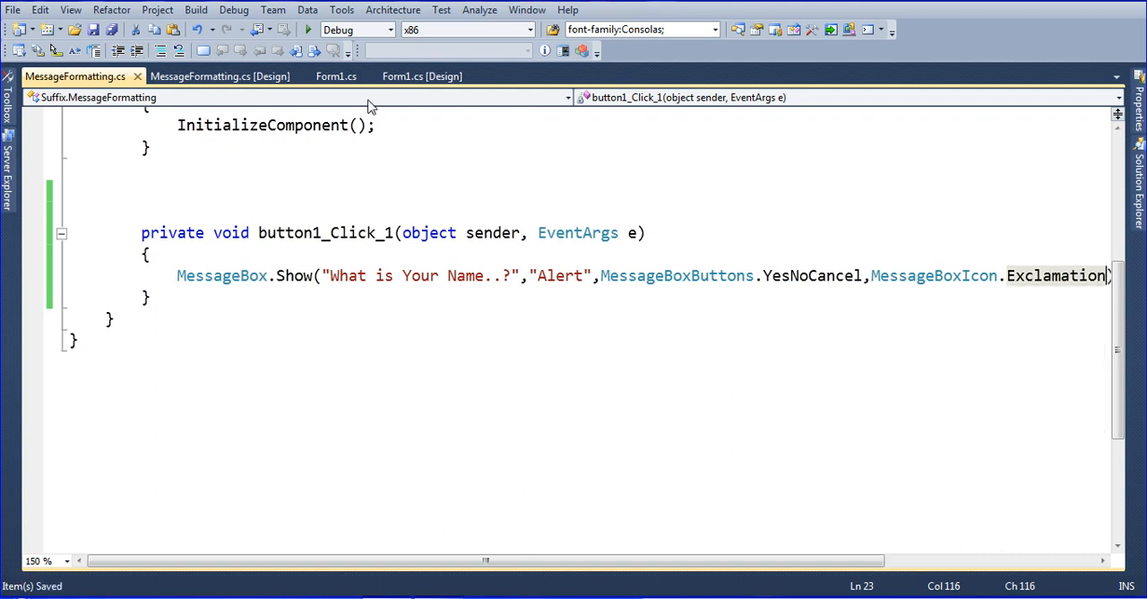
pyautogui.click(309, 29)
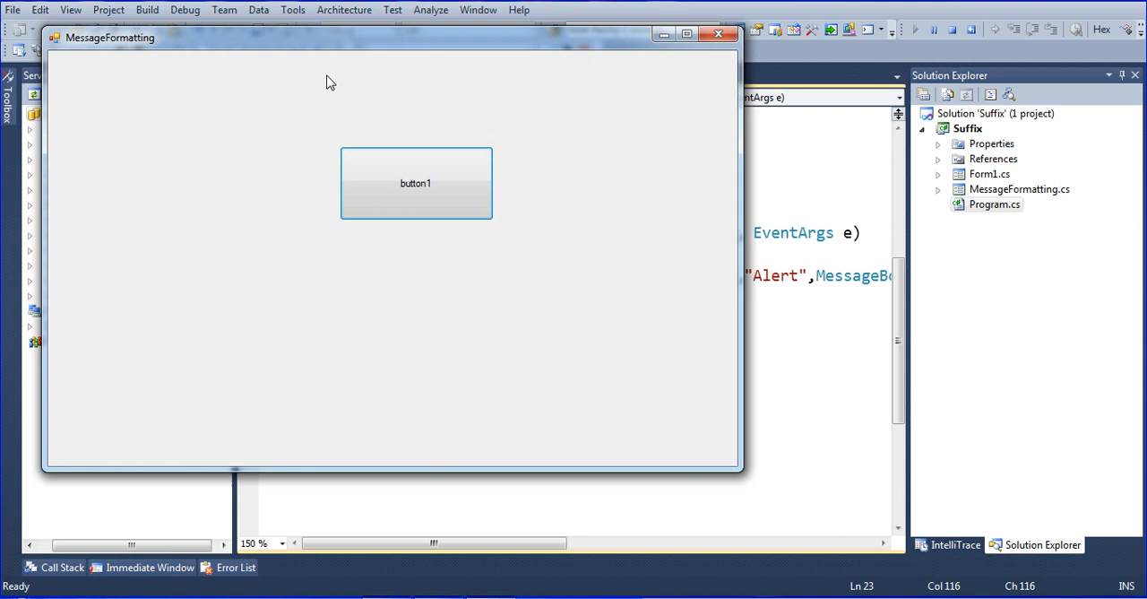
# Show the exclamation Alert dialog from button1, dismiss it, relaunch and show it again.
pyautogui.click(416, 183)
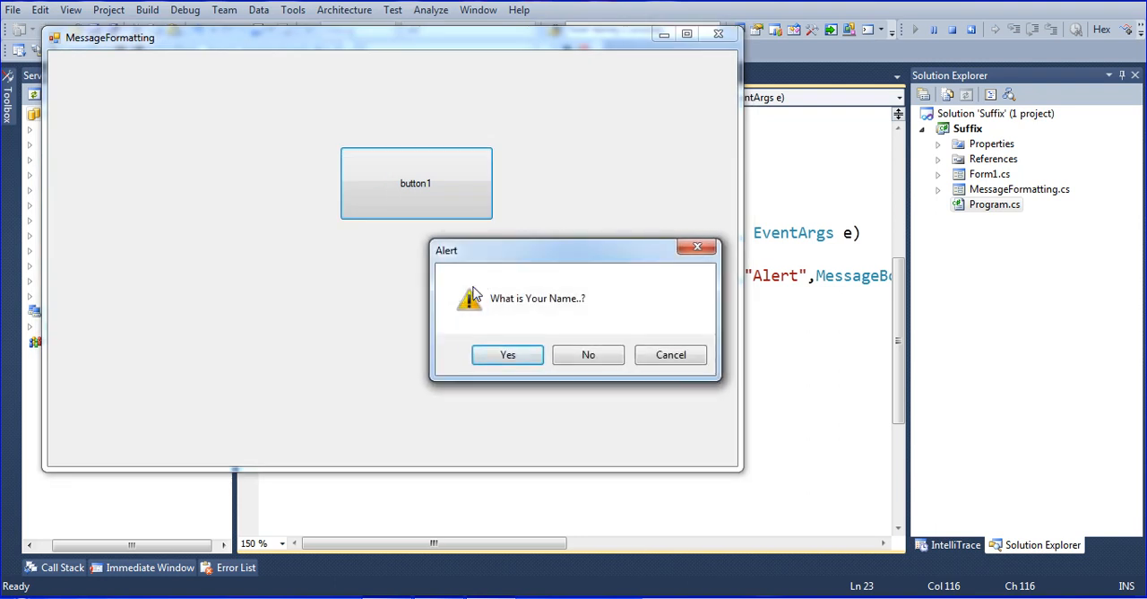
pyautogui.click(508, 354)
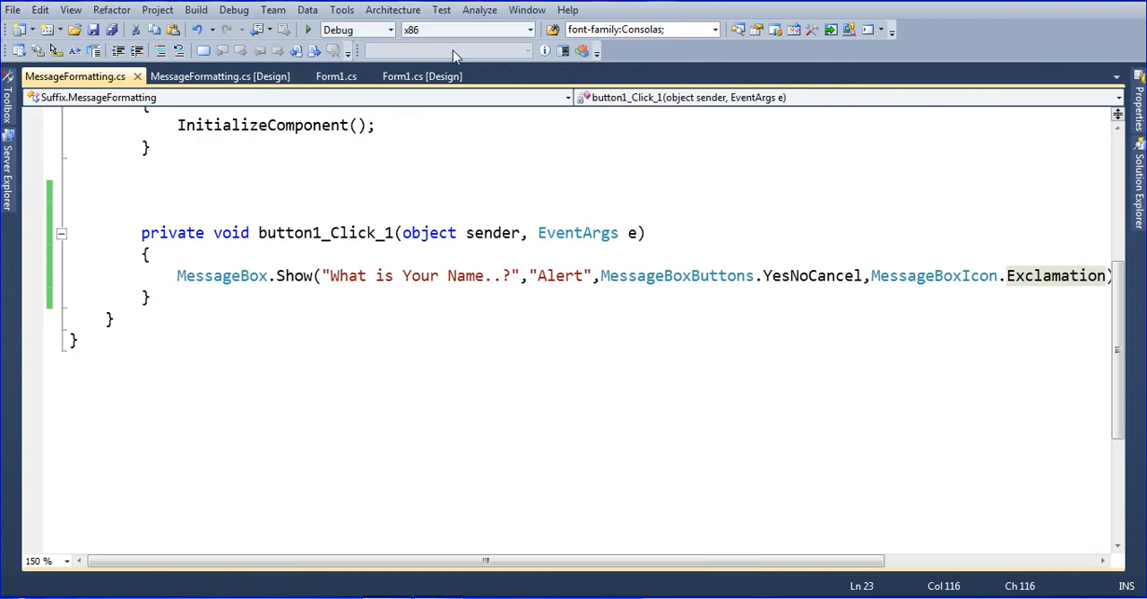
pyautogui.click(308, 29)
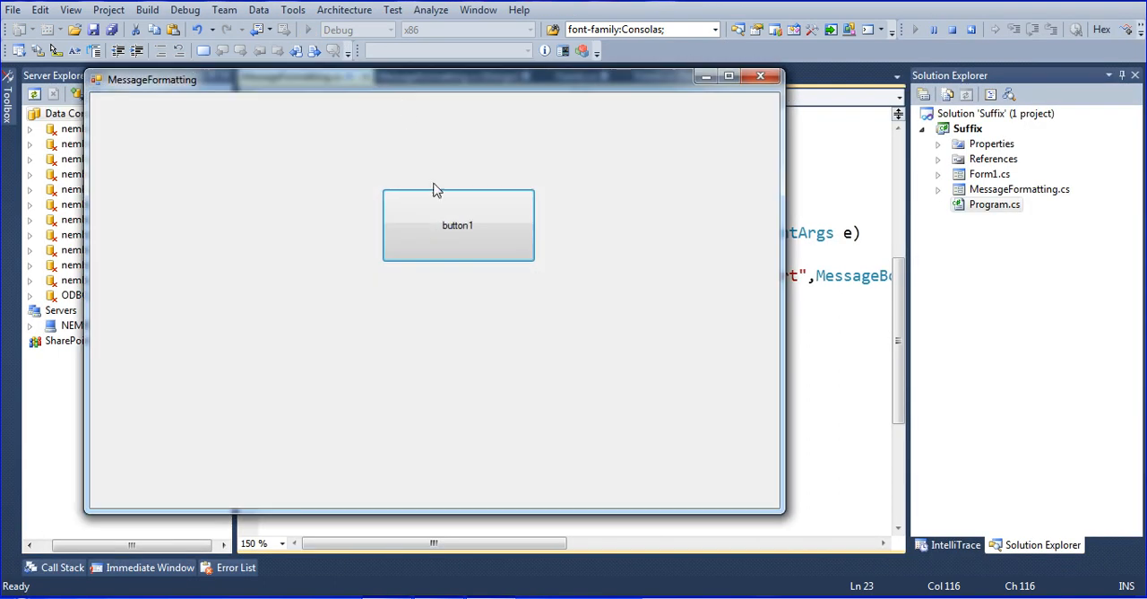
pyautogui.click(457, 226)
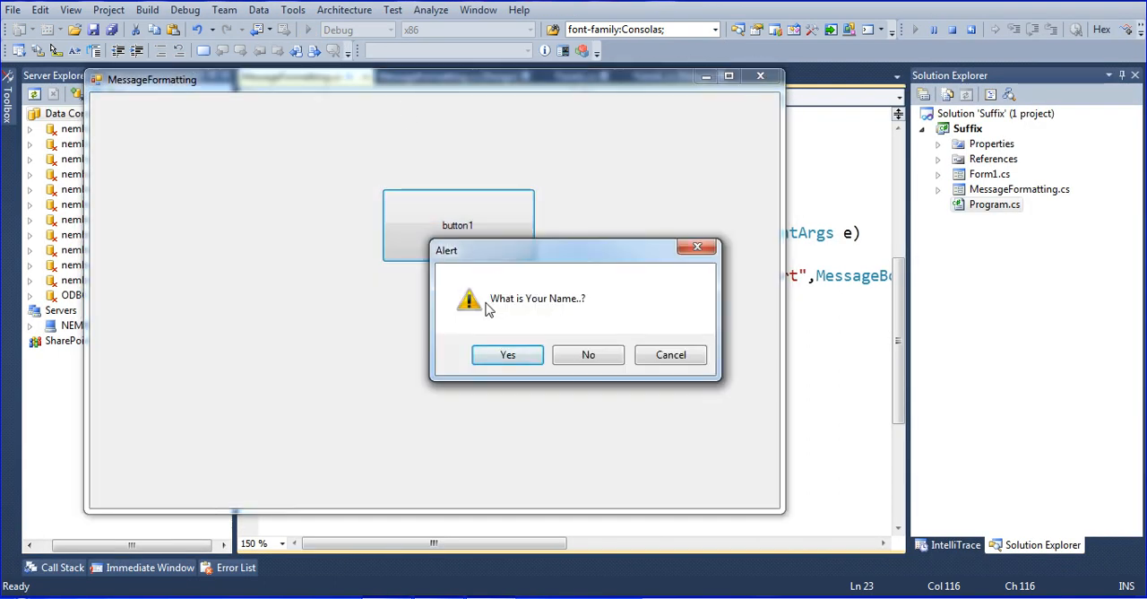
pyautogui.moveTo(617, 308)
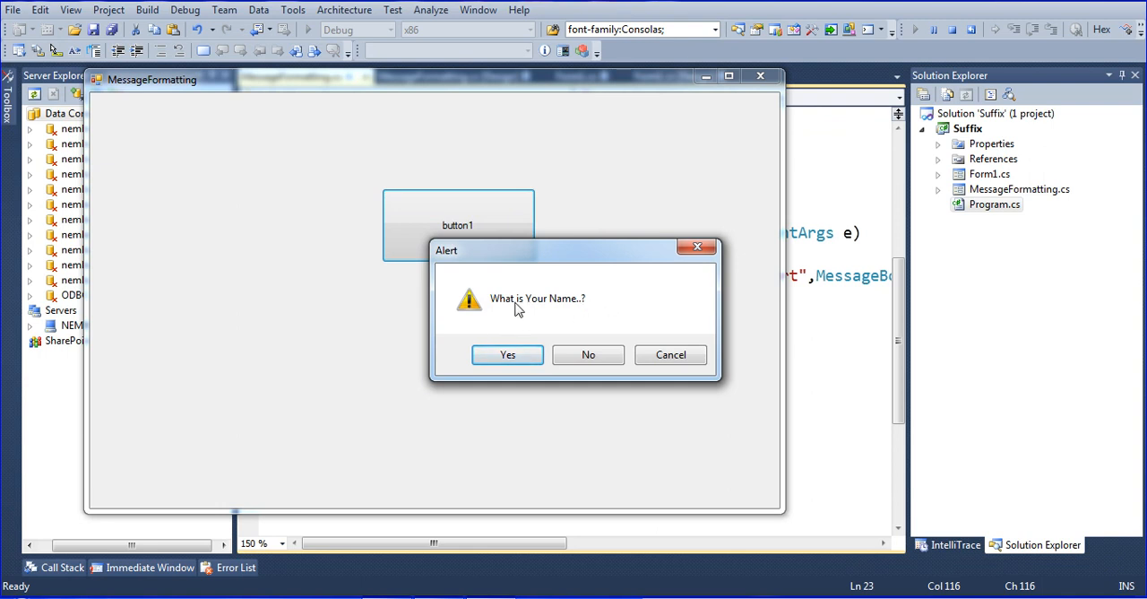
pyautogui.moveTo(541, 305)
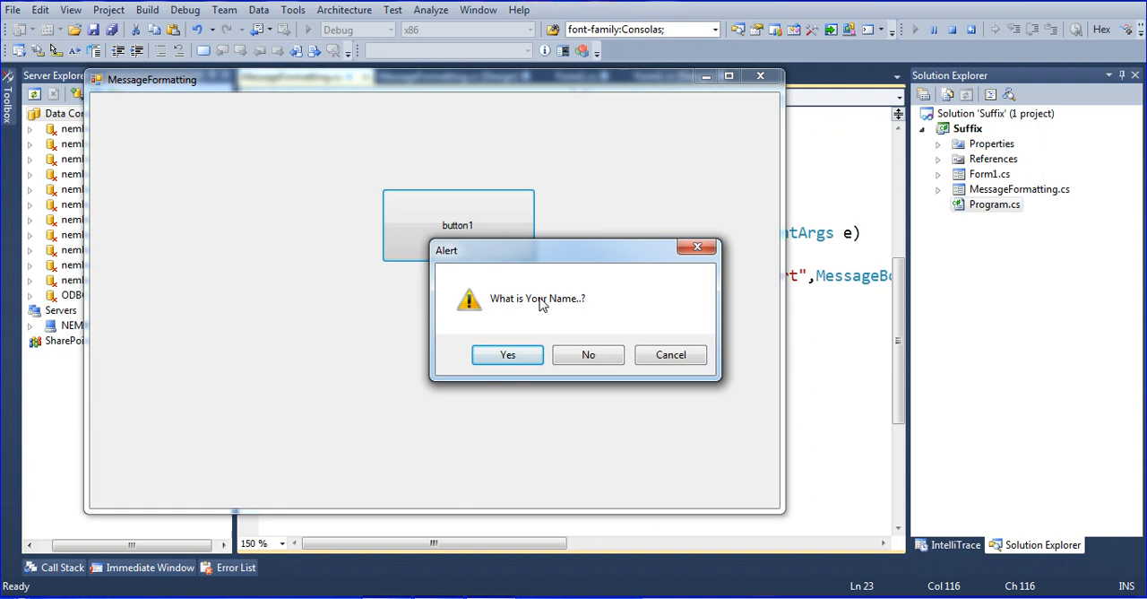
pyautogui.moveTo(613, 297)
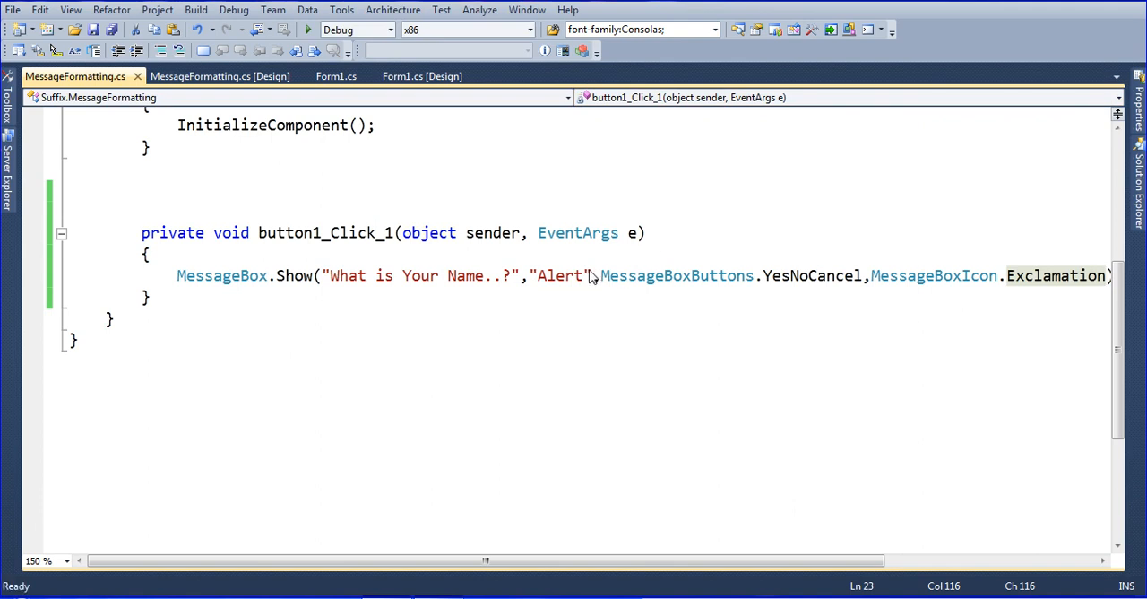
# Append "\n Vetrivel" after the question so the message shows a second line, then save.
pyautogui.click(505, 276)
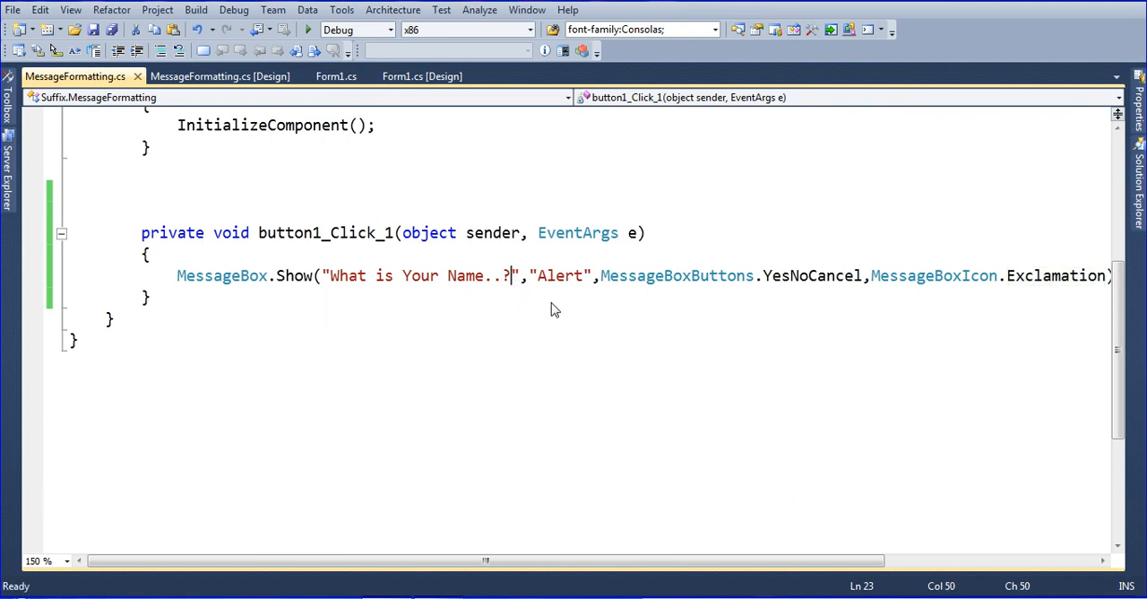
pyautogui.write('\\')
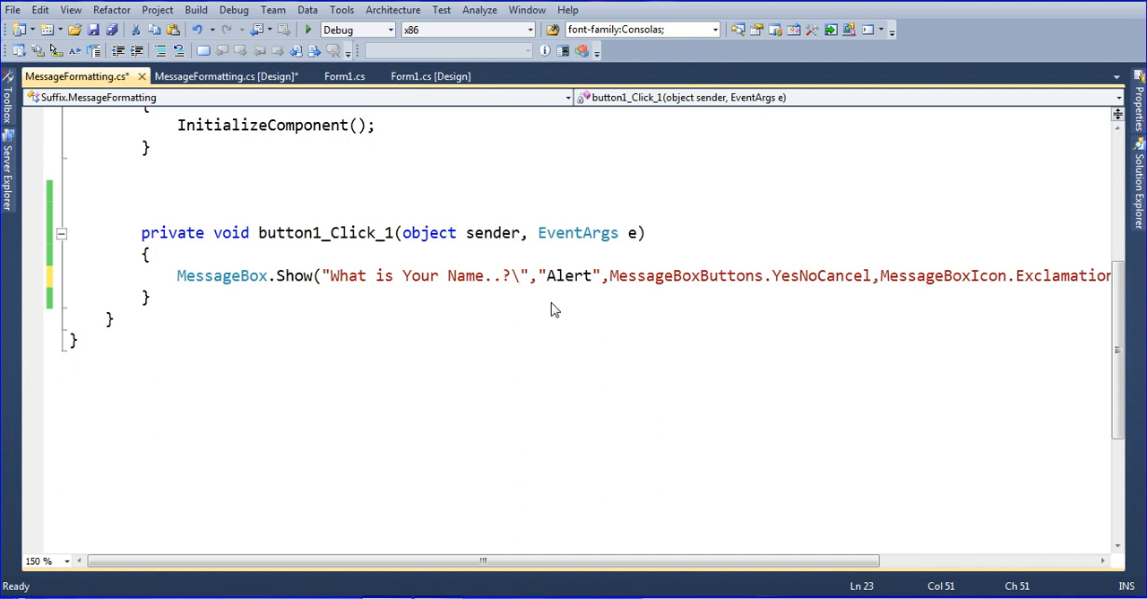
pyautogui.write('n')
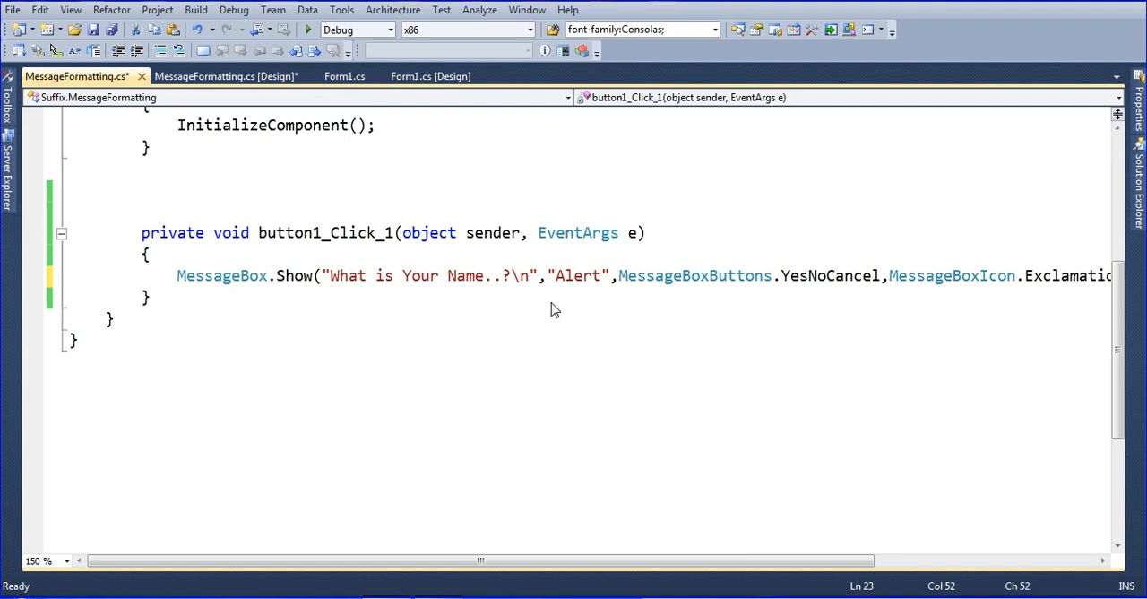
pyautogui.write('" "')
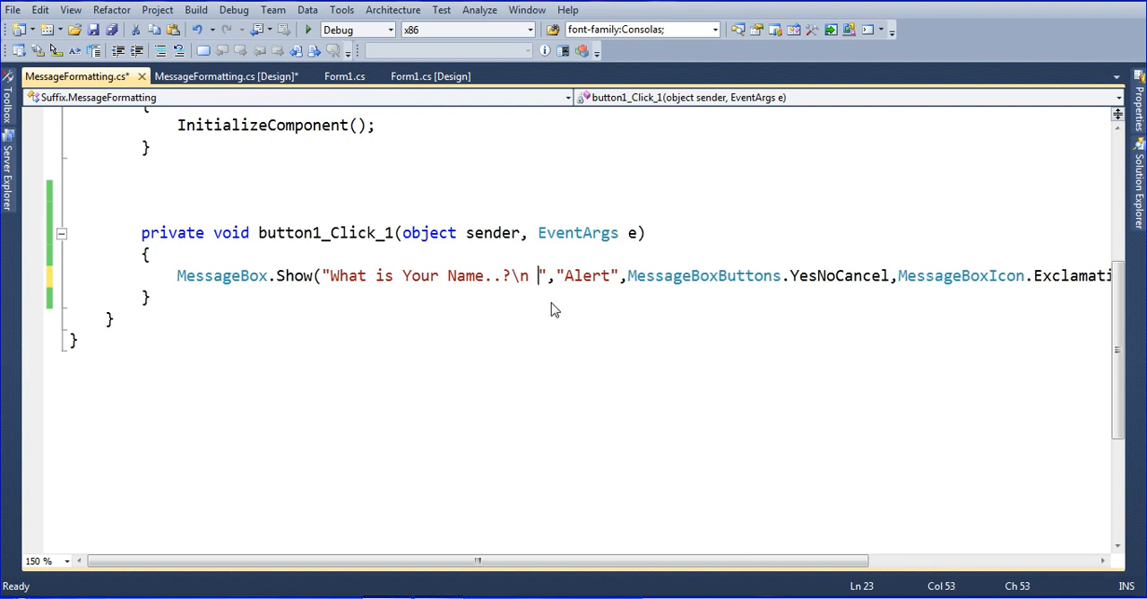
pyautogui.write('Vet')
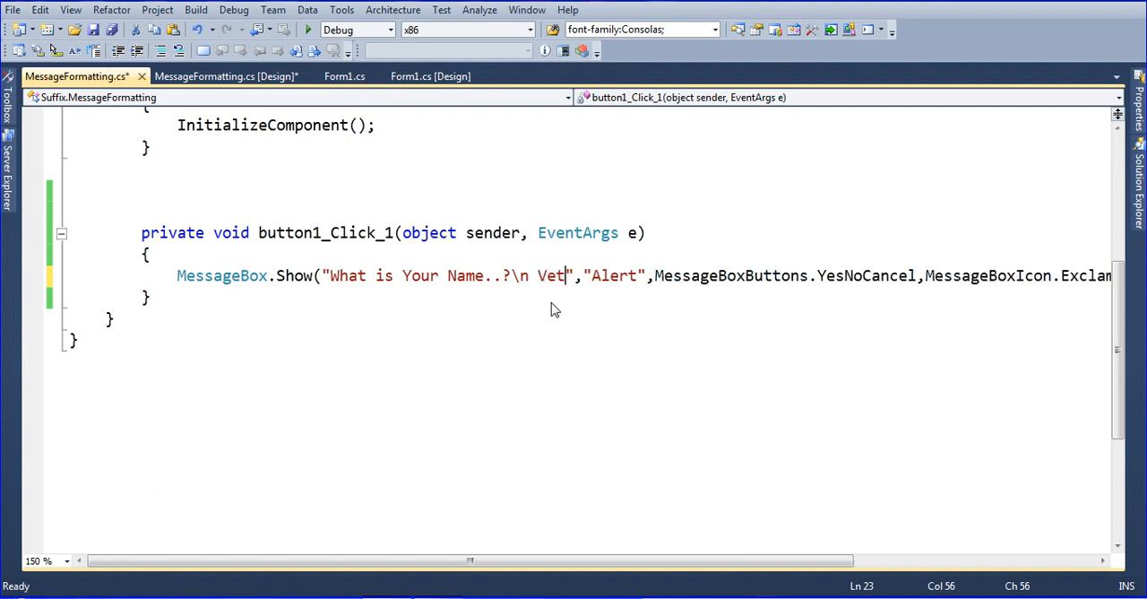
pyautogui.write('rivel')
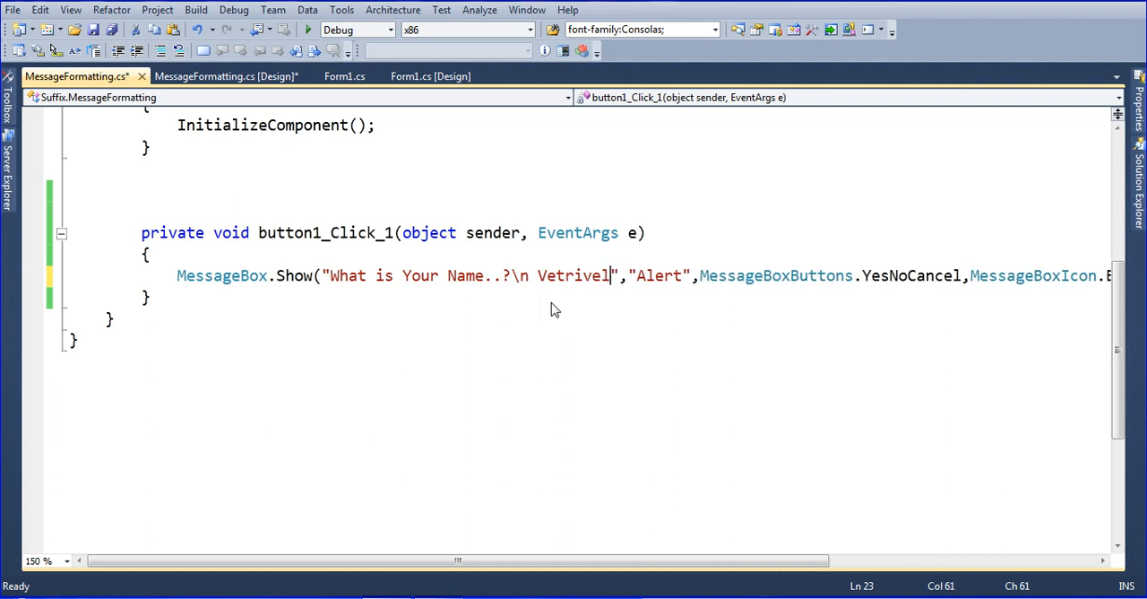
pyautogui.press('ctrl+s')
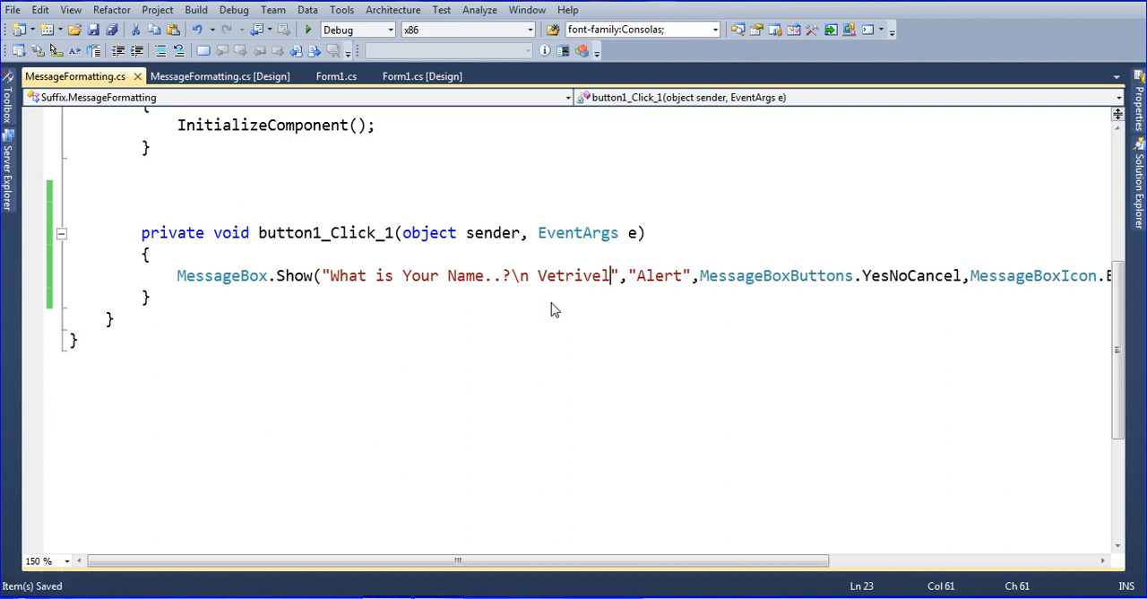